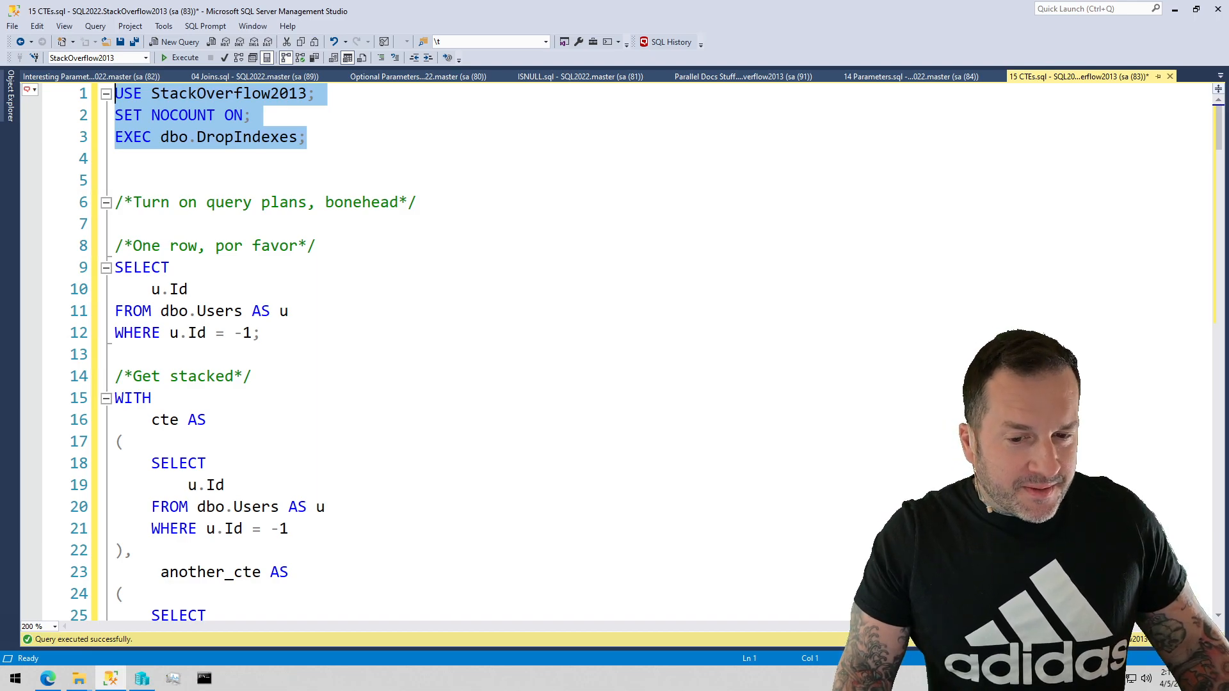
- Select the one-row Users query on lines 9–12 so it runs alone
{"action": "left_click", "coordinate": [288, 355]}
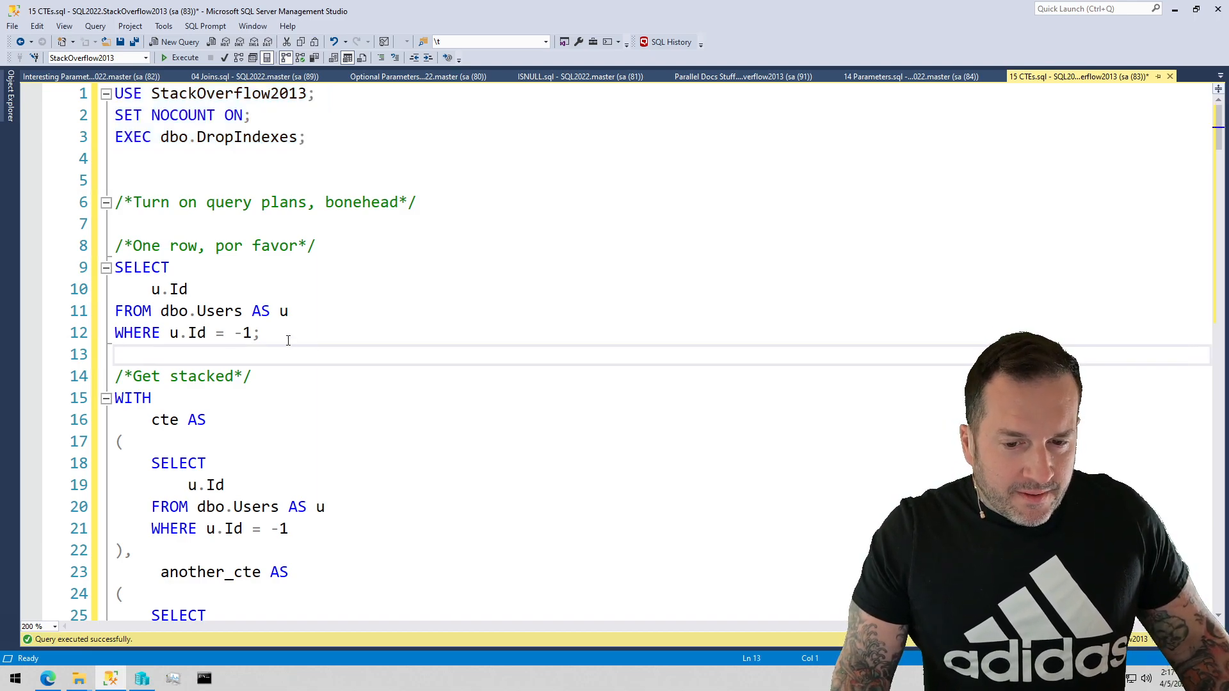
{"action": "left_click_drag", "start_coordinate": [114, 267], "coordinate": [260, 333]}
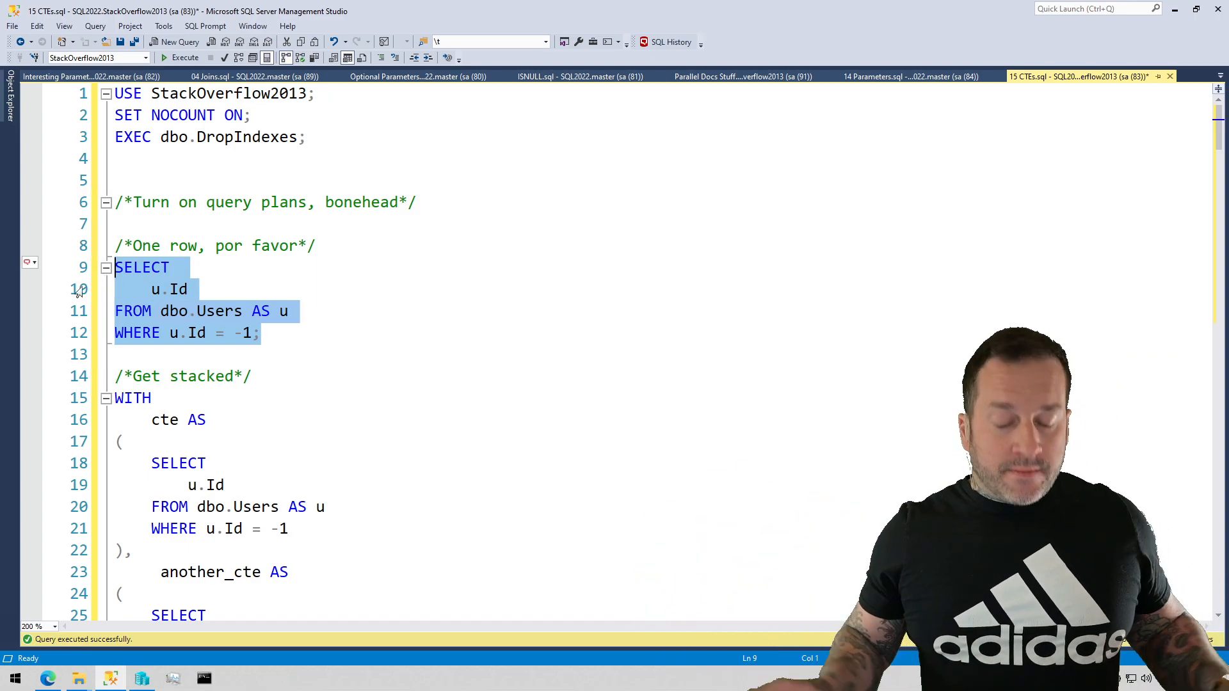
{"action": "left_click", "coordinate": [177, 58]}
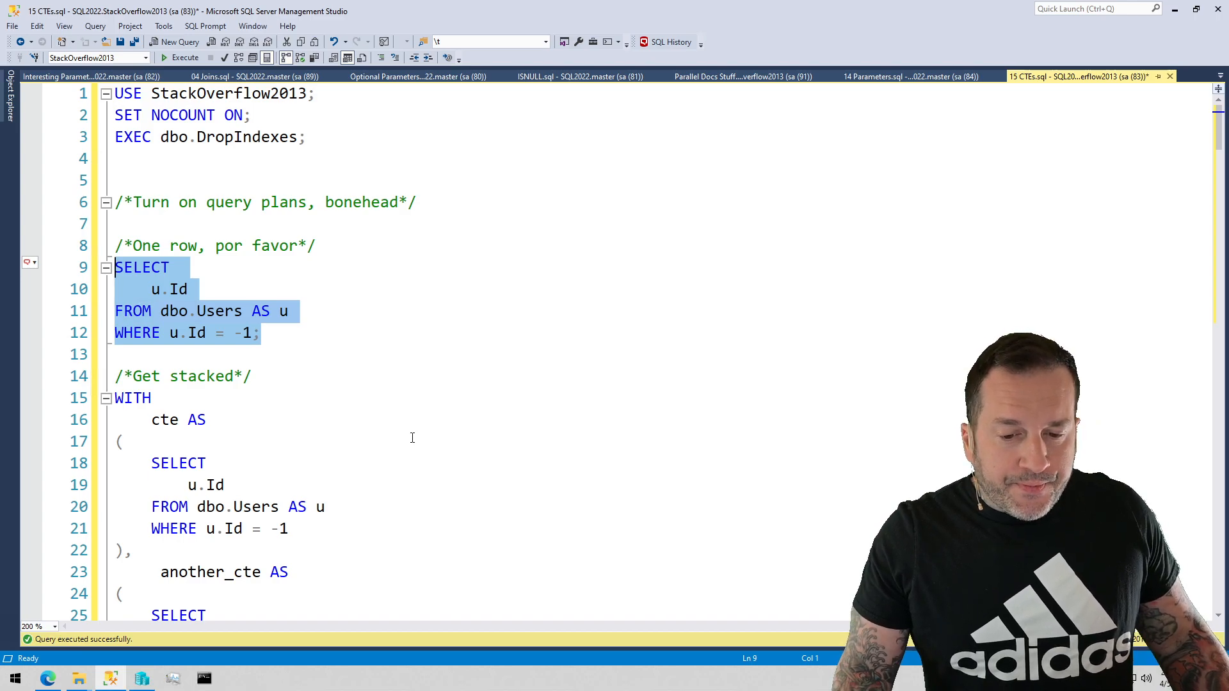
{"action": "mouse_move", "coordinate": [425, 448]}
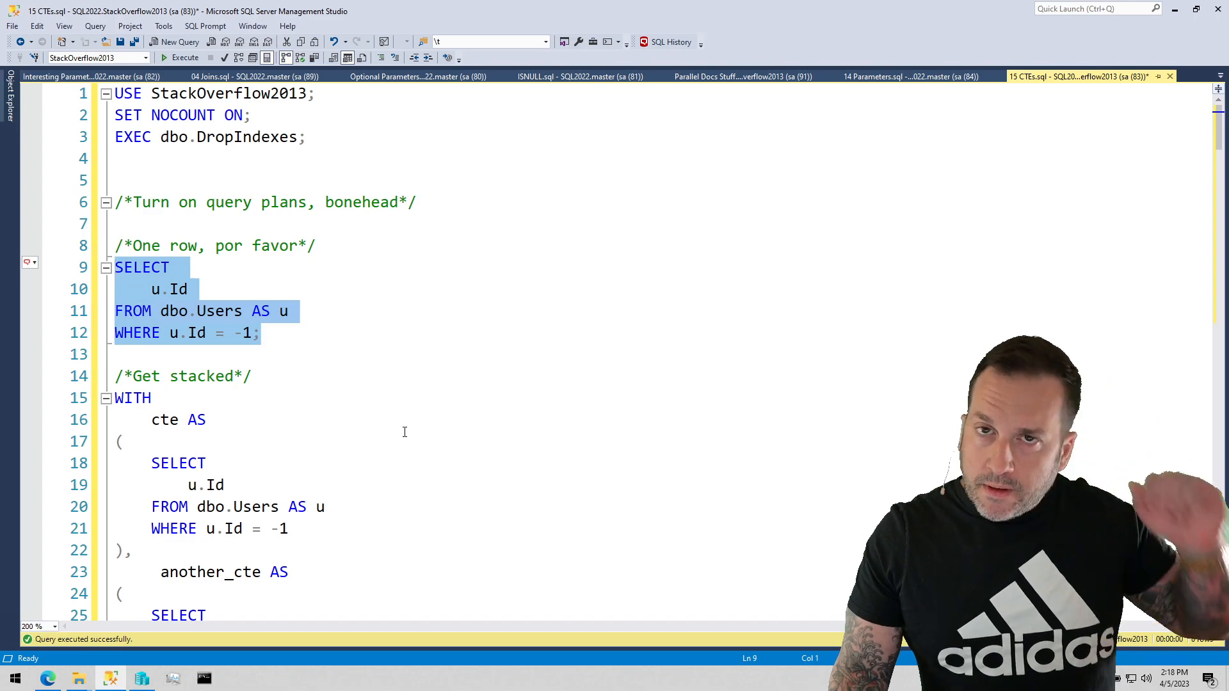
{"action": "mouse_move", "coordinate": [408, 374]}
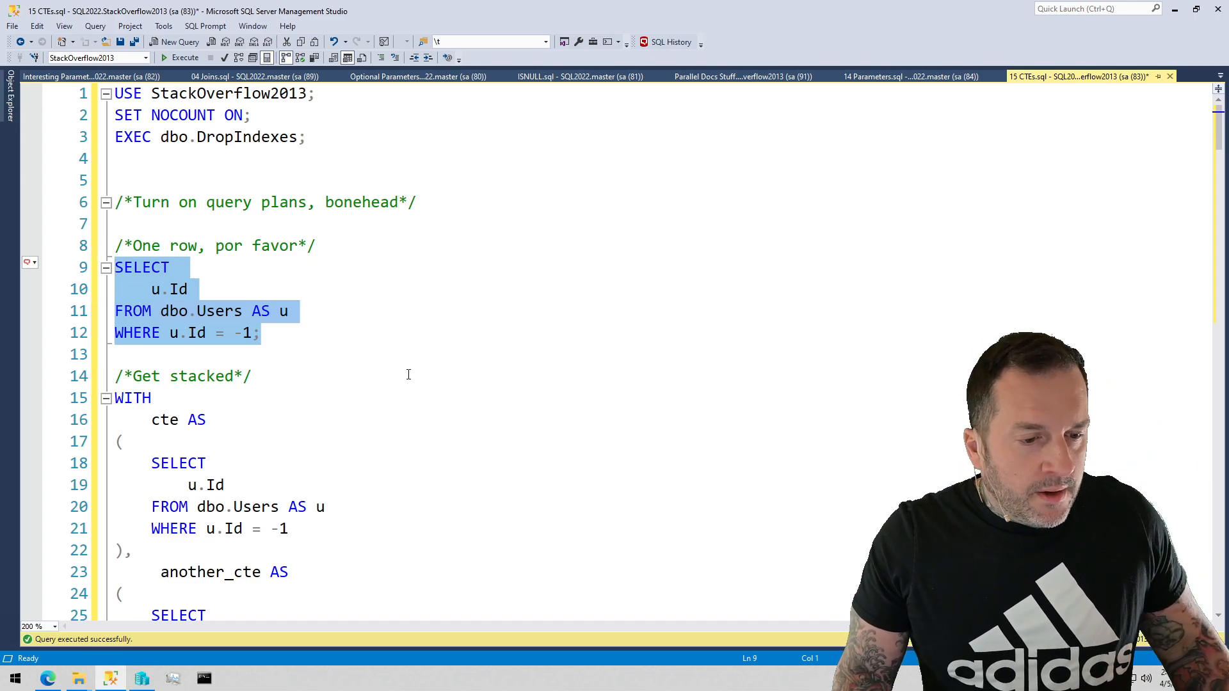
- Scroll to the 'Get stacked' two-CTE query on lines 15–31 and select it
{"action": "scroll", "scroll_direction": "down", "scroll_amount": 3}
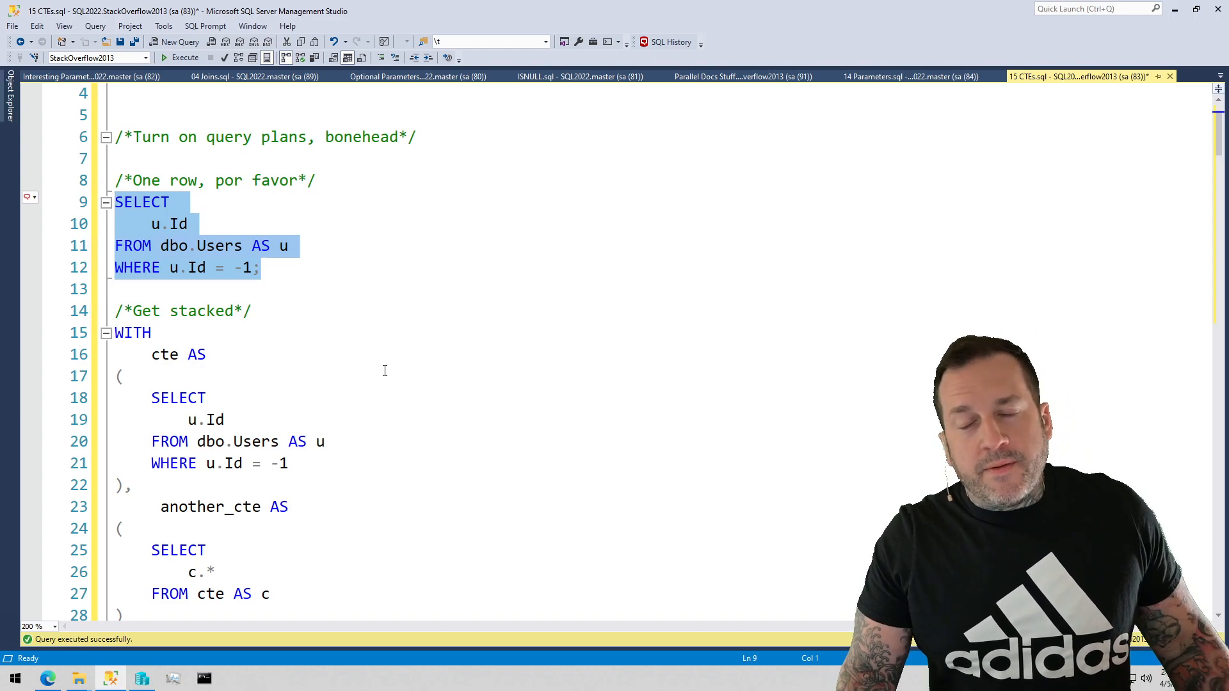
{"action": "scroll", "scroll_direction": "down", "scroll_amount": 3}
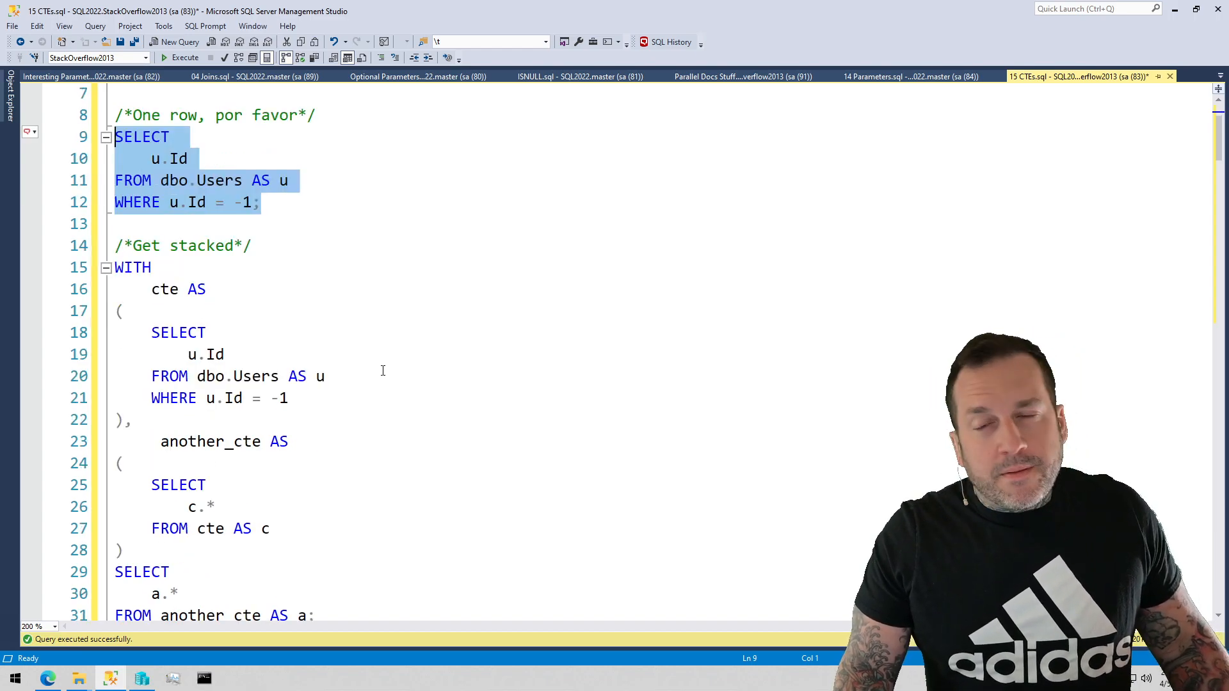
{"action": "scroll", "scroll_direction": "down", "scroll_amount": 3}
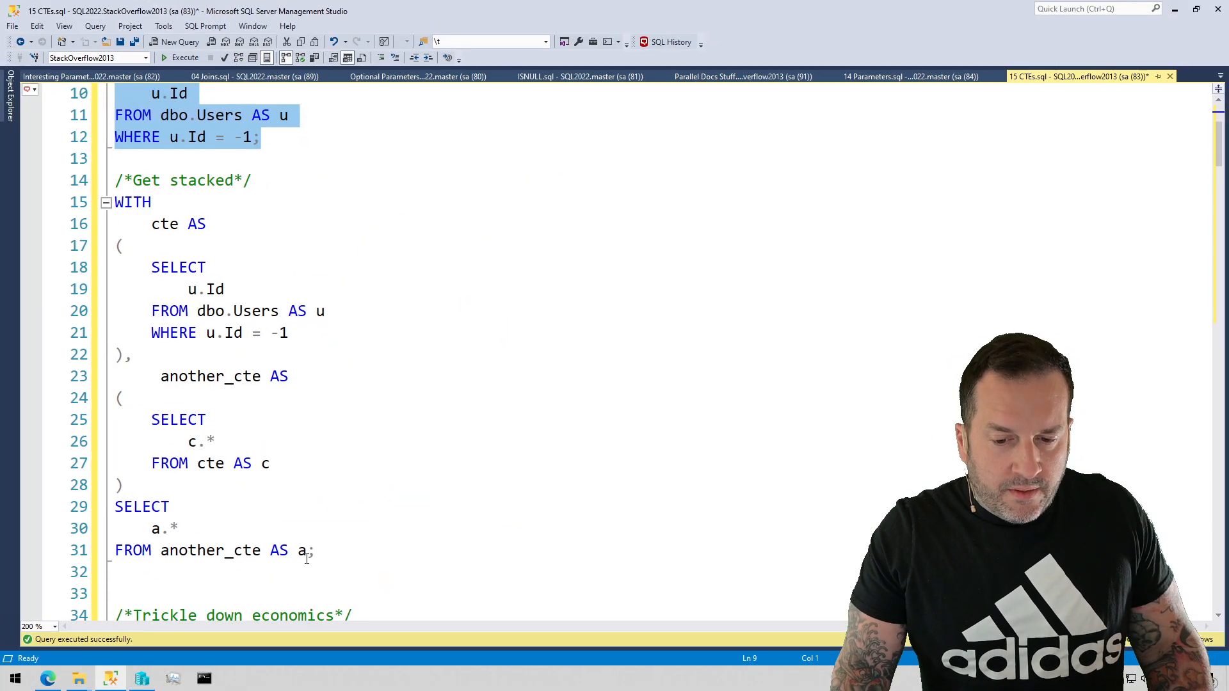
{"action": "left_click", "coordinate": [182, 57]}
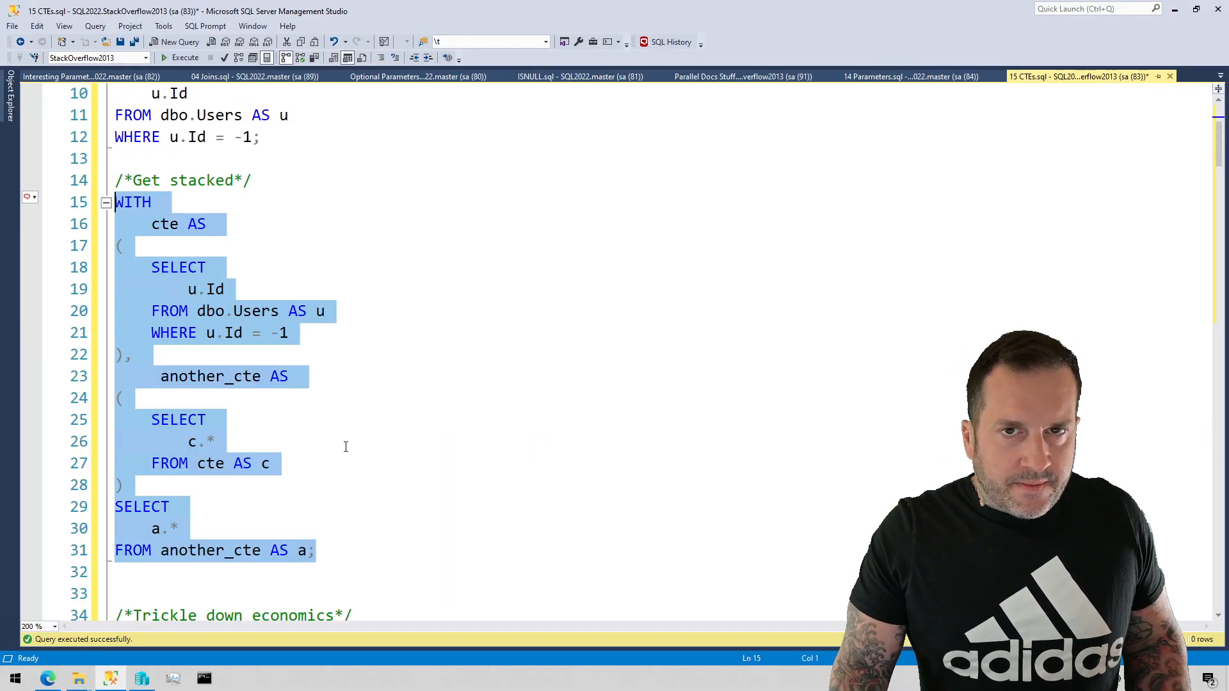
- Scroll to the three-CTE 'Trickle down economics' query at line 35 and clear the partial selection
{"action": "scroll", "scroll_direction": "down", "scroll_amount": 3}
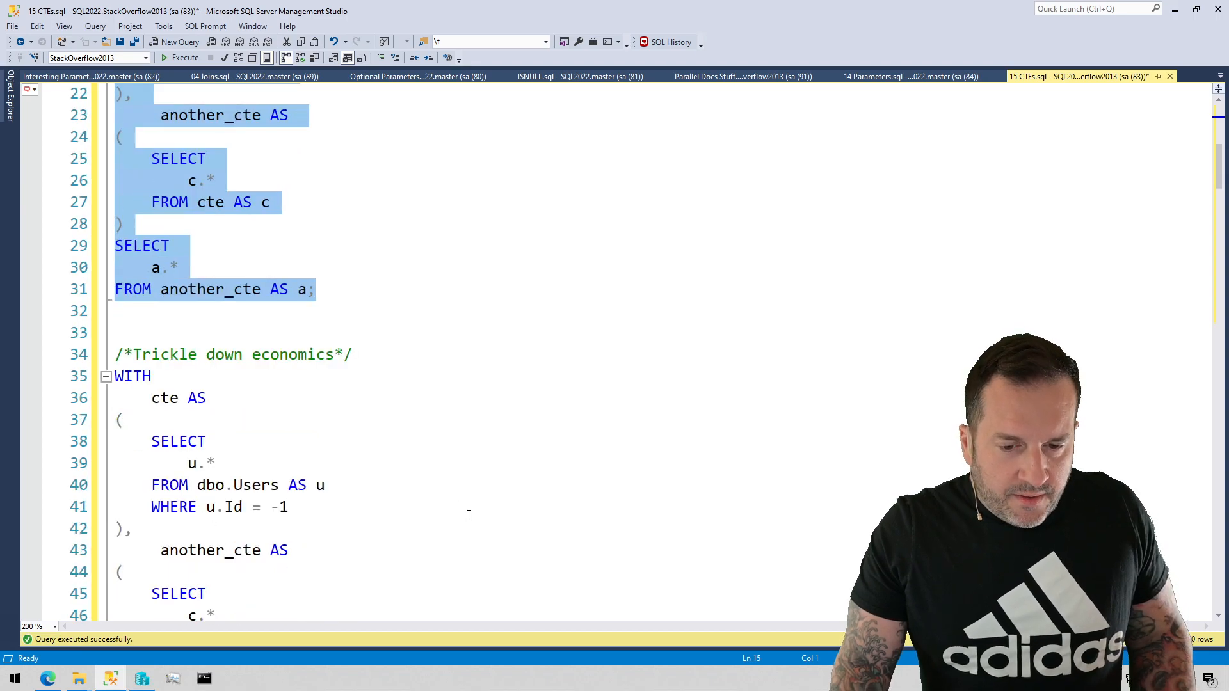
{"action": "scroll", "scroll_direction": "down", "scroll_amount": 3}
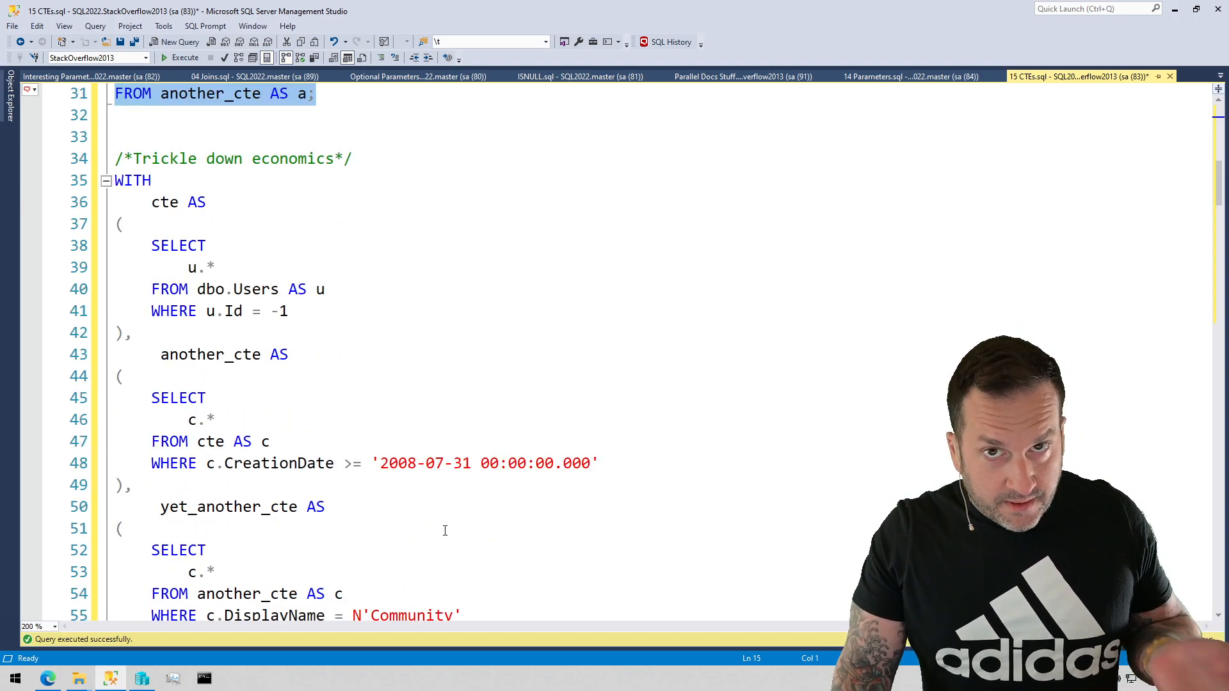
{"action": "scroll", "scroll_direction": "down", "scroll_amount": 3}
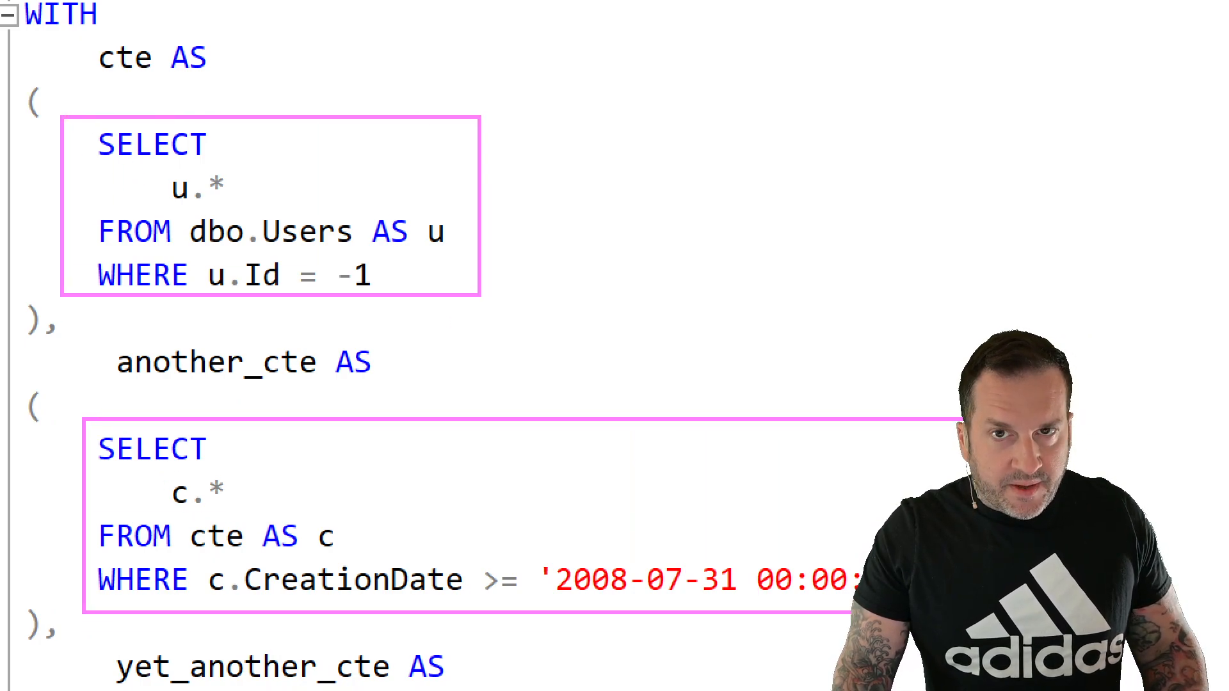
{"action": "scroll", "scroll_direction": "down", "scroll_amount": 3}
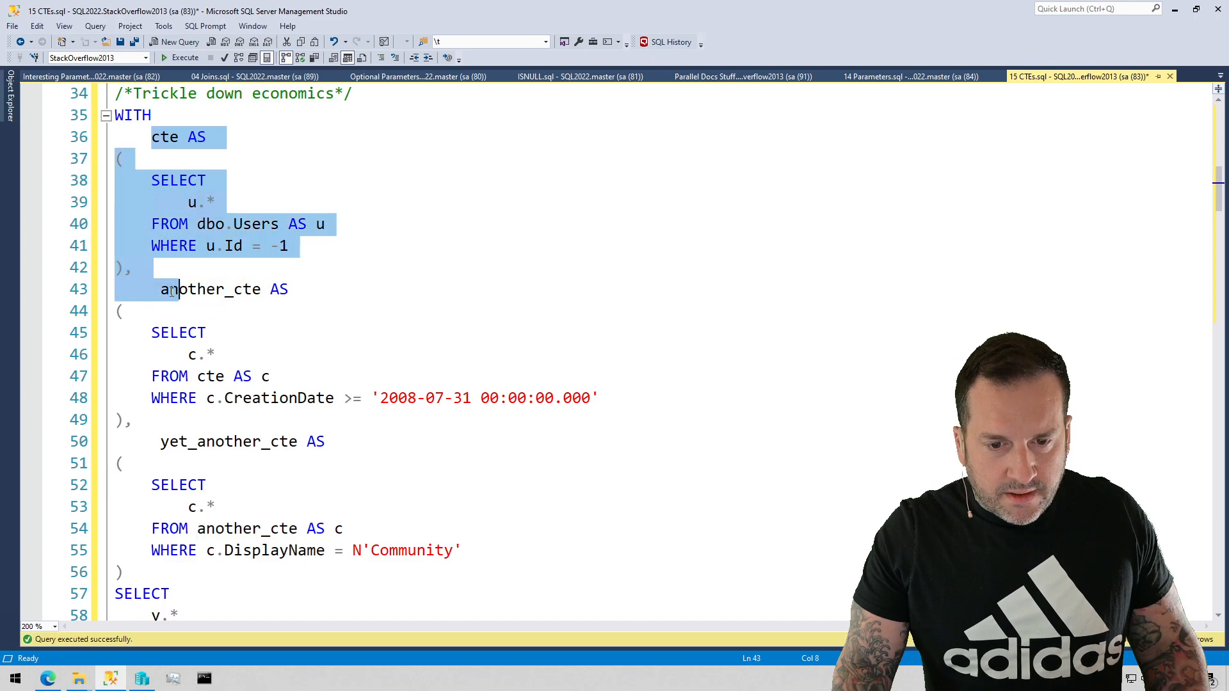
{"action": "left_click", "coordinate": [125, 311]}
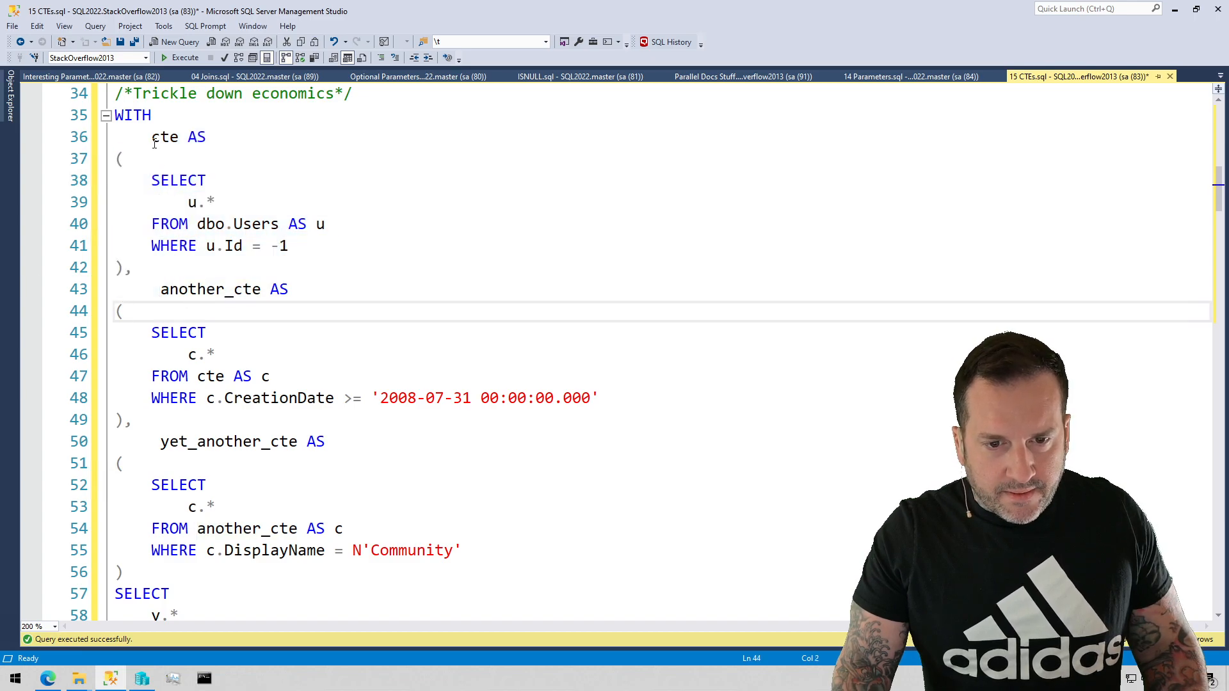
{"action": "scroll", "scroll_direction": "down", "scroll_amount": 3}
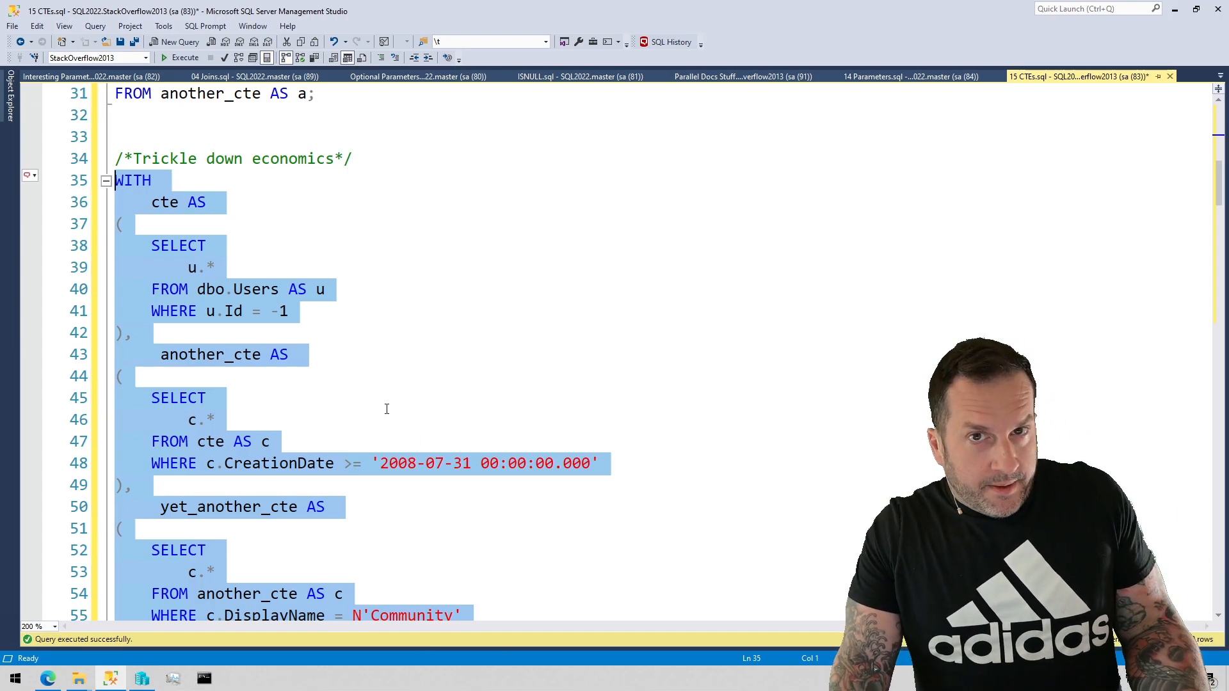
- Scroll to the 'Topsy turvy' TOP (1) query and select lines 62–86
{"action": "scroll", "scroll_direction": "down", "scroll_amount": 3}
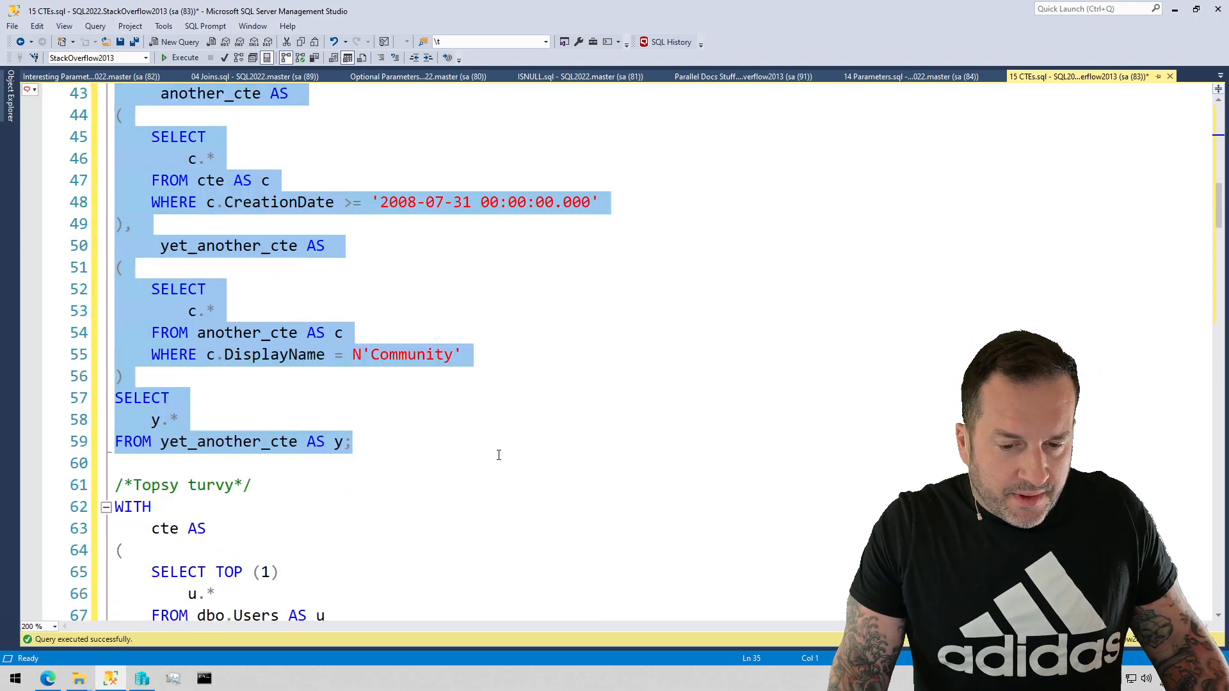
{"action": "scroll", "scroll_direction": "down", "scroll_amount": 3}
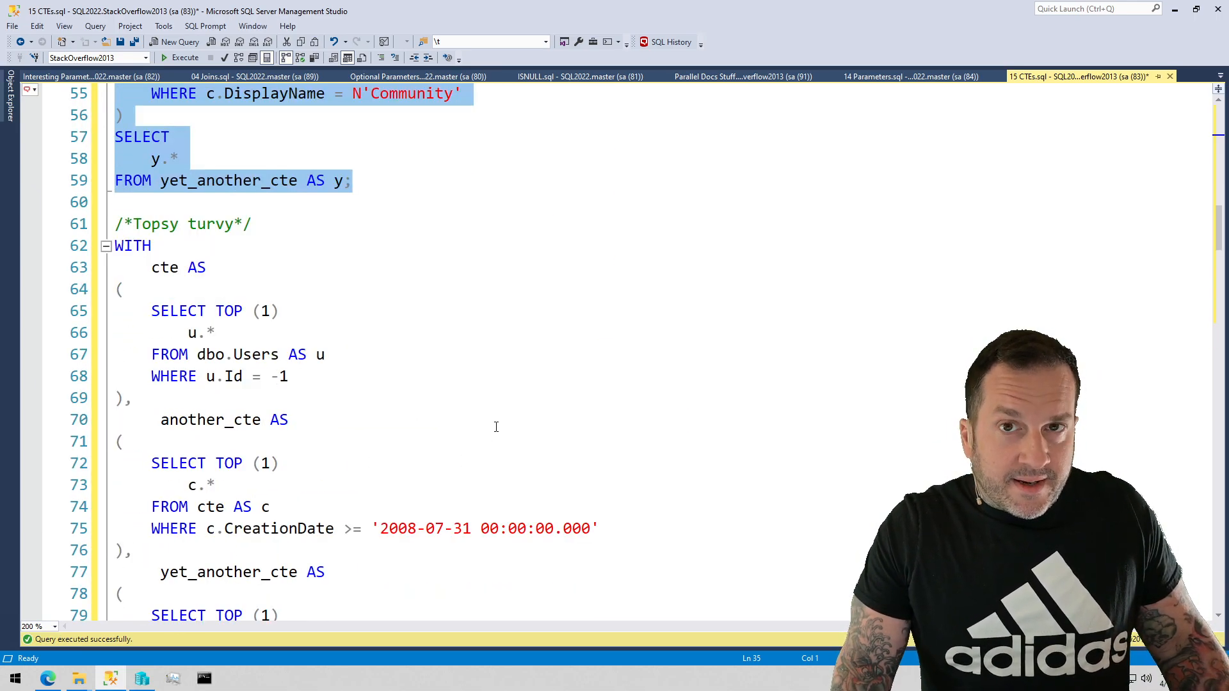
{"action": "scroll", "scroll_direction": "down", "scroll_amount": 3}
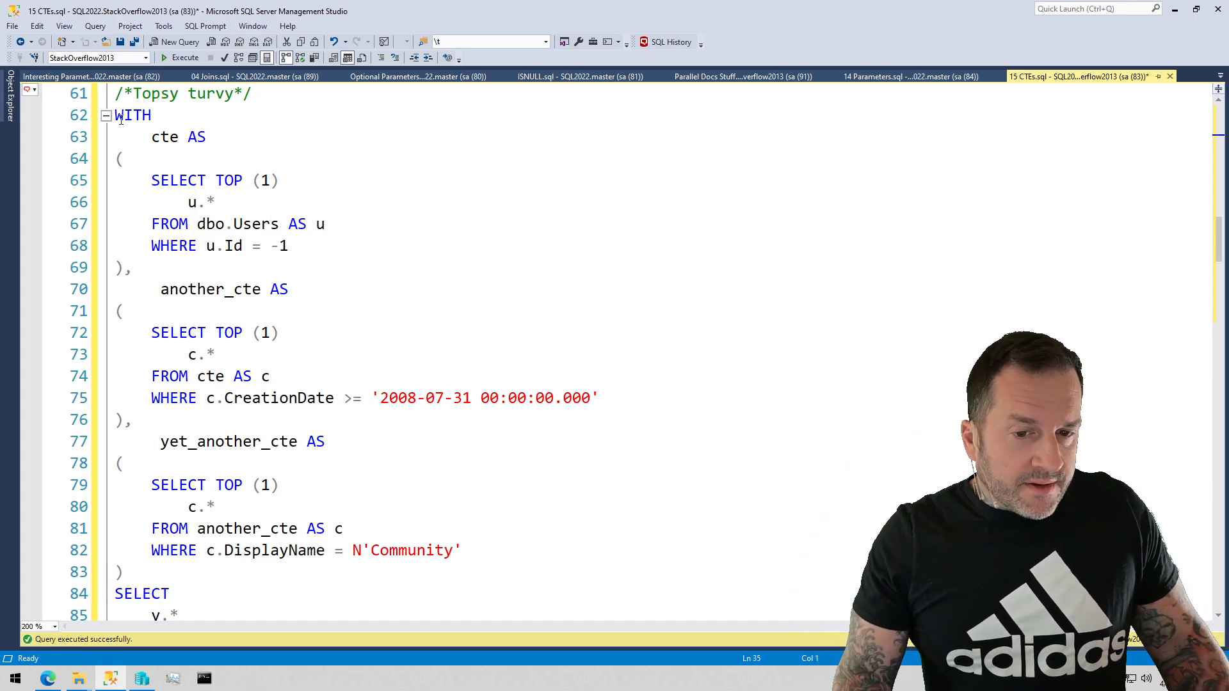
{"action": "left_click_drag", "start_coordinate": [114, 115], "coordinate": [288, 246]}
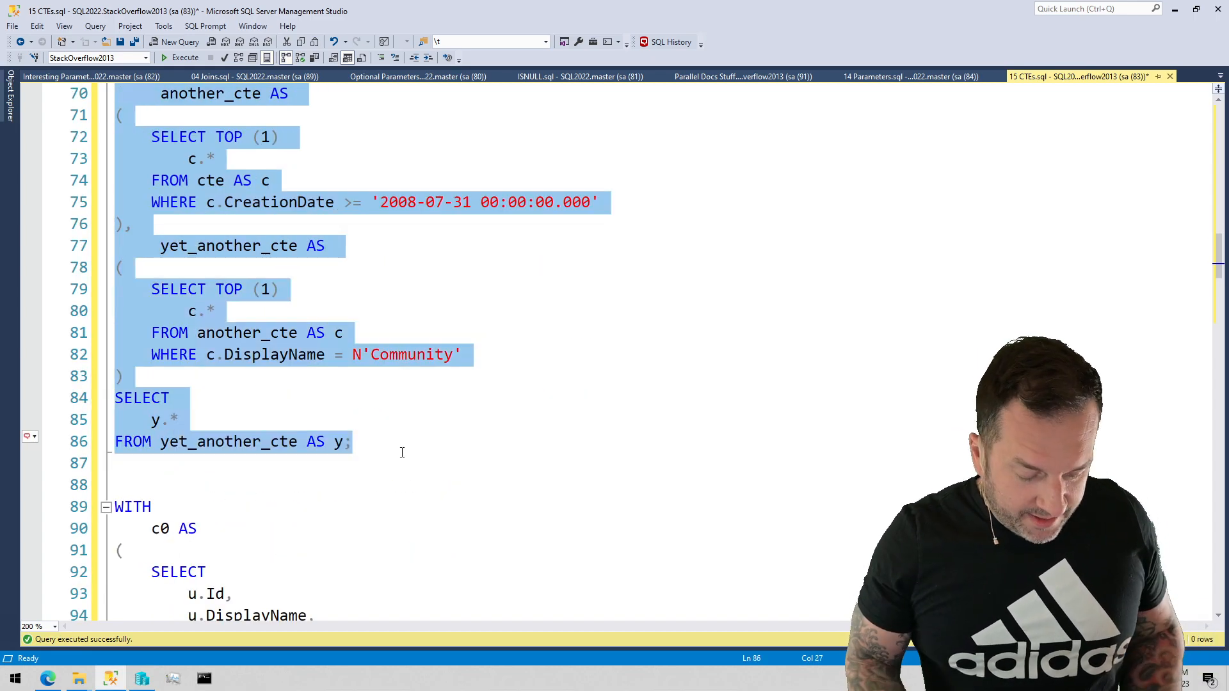
{"action": "left_click", "coordinate": [182, 57]}
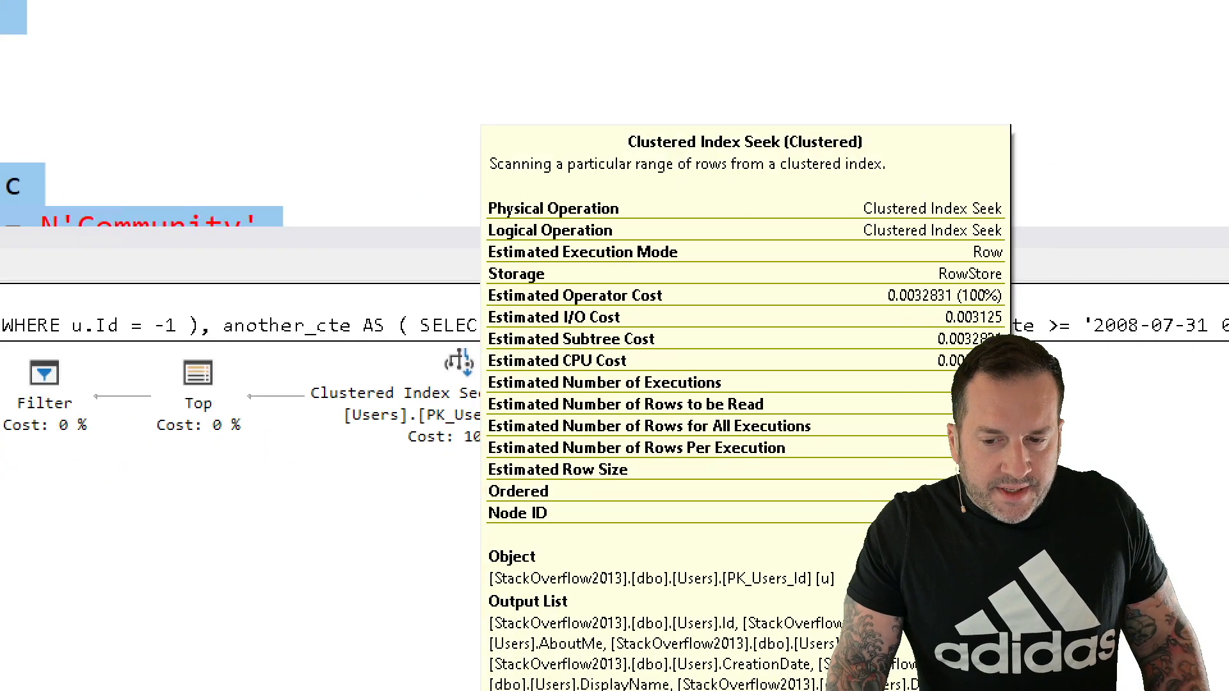
{"action": "scroll", "scroll_direction": "down", "scroll_amount": 3}
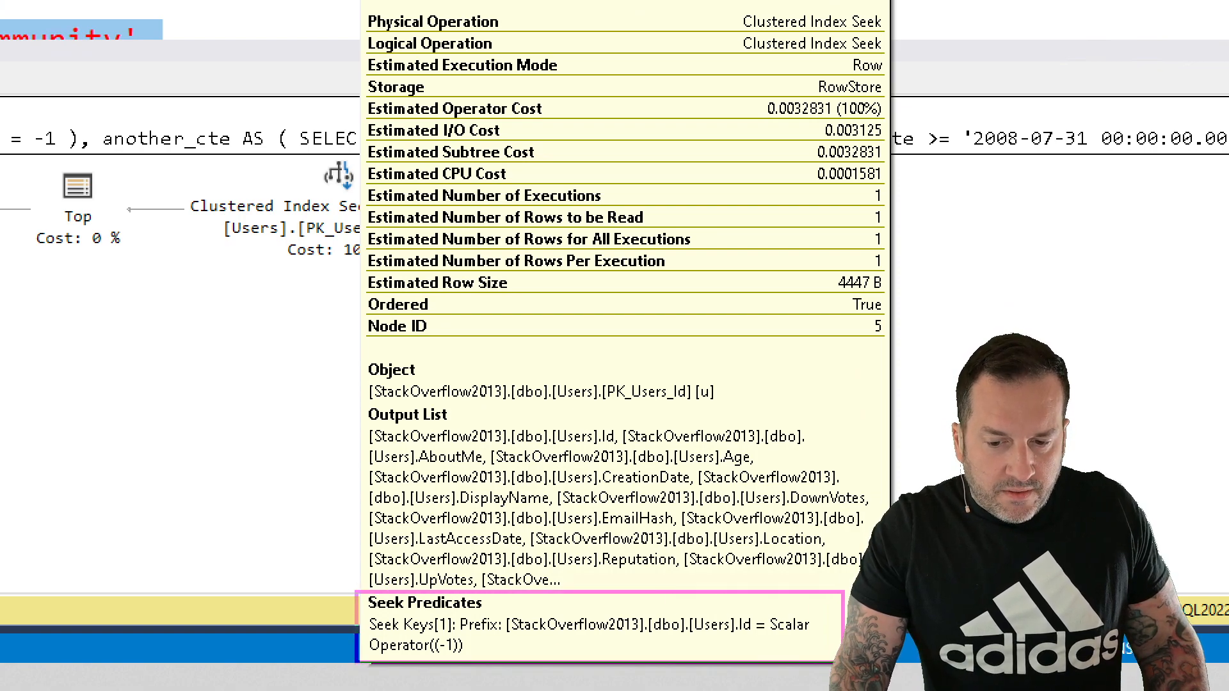
{"action": "mouse_move", "coordinate": [709, 642]}
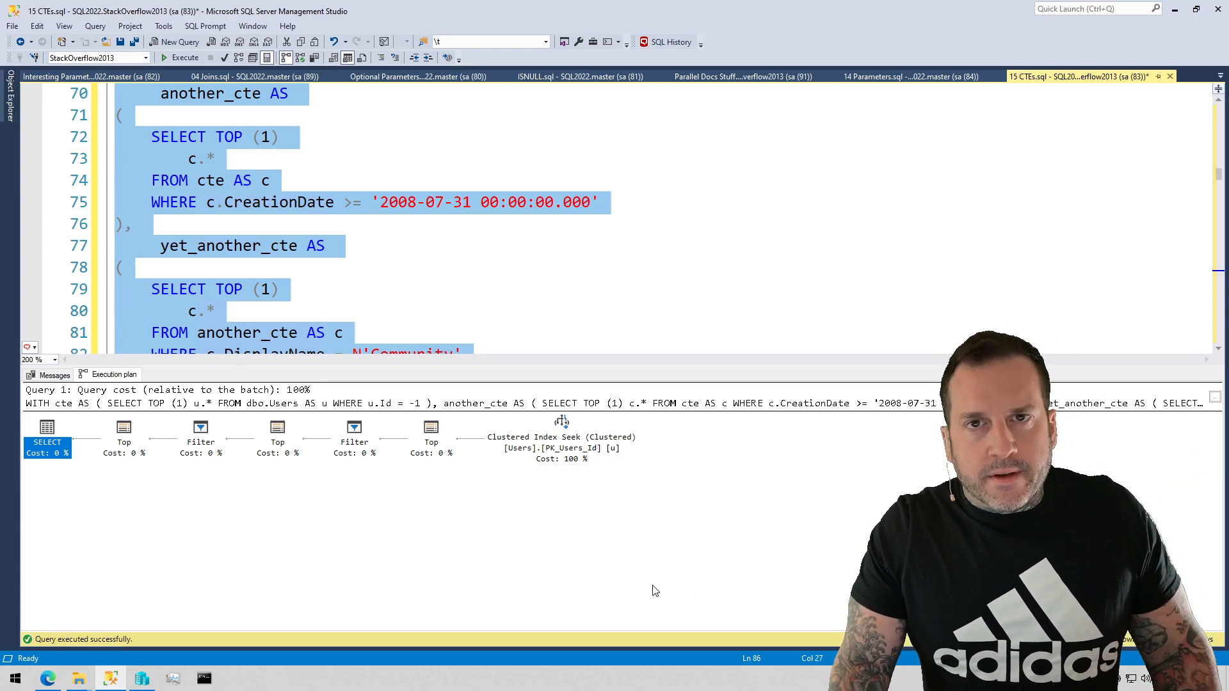
{"action": "mouse_move", "coordinate": [397, 475]}
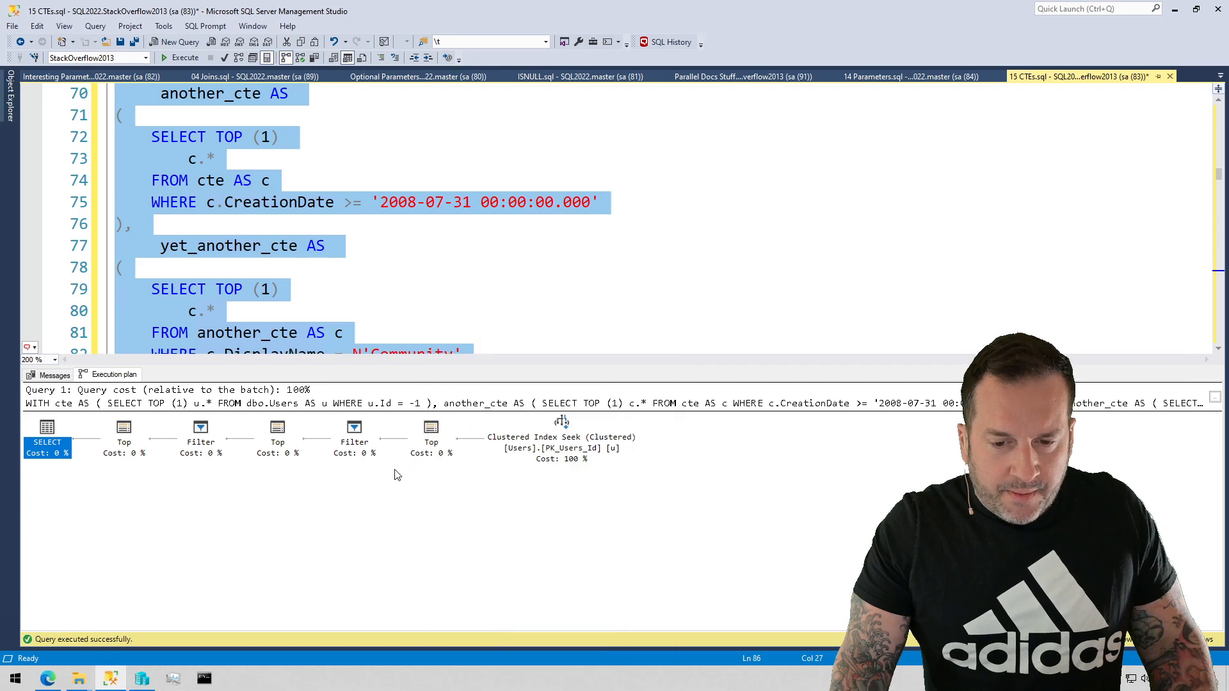
{"action": "mouse_move", "coordinate": [203, 478]}
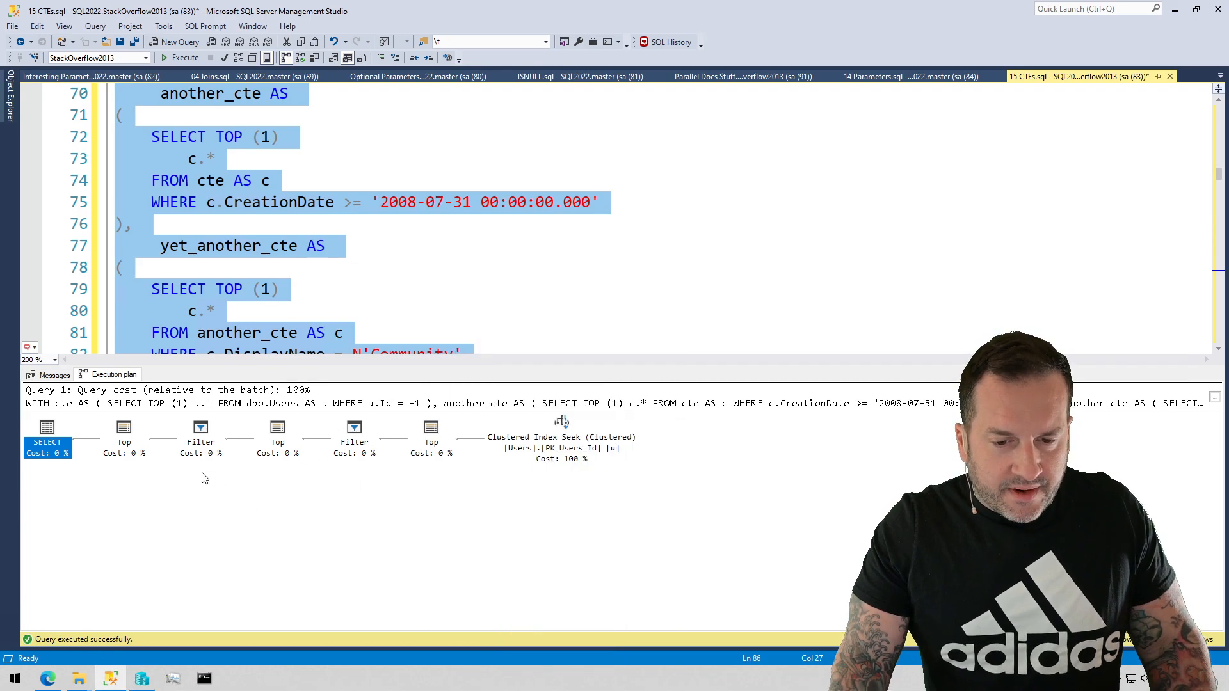
{"action": "mouse_move", "coordinate": [100, 474]}
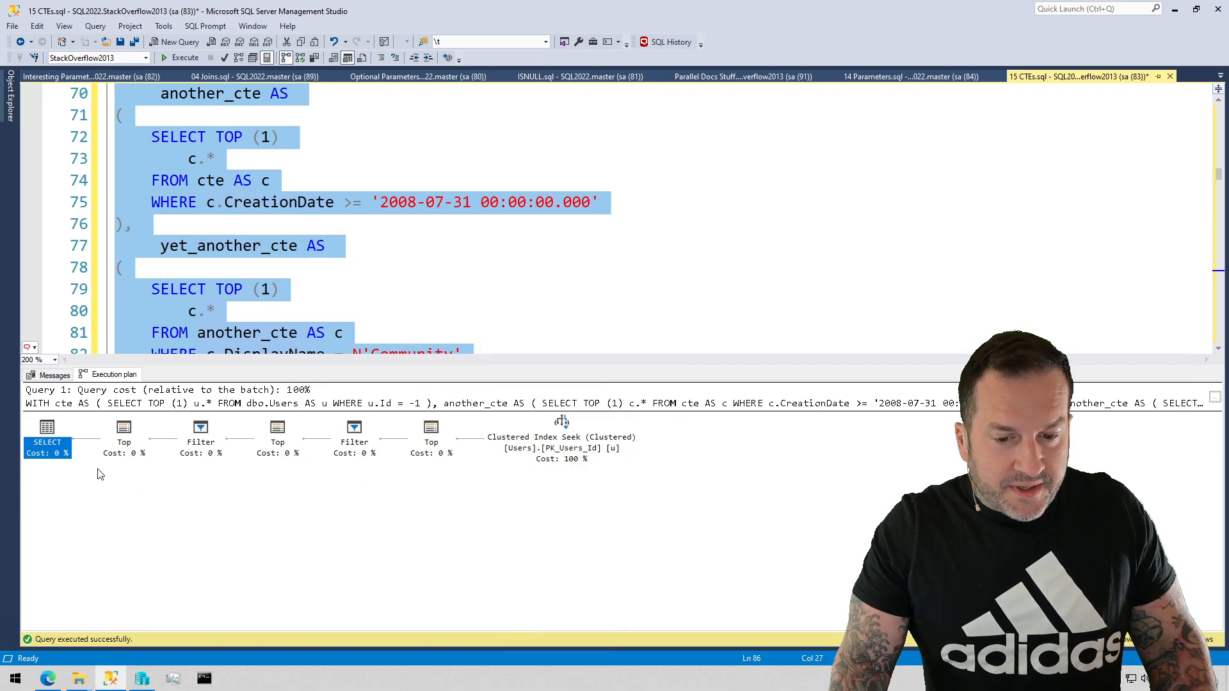
{"action": "mouse_move", "coordinate": [392, 520]}
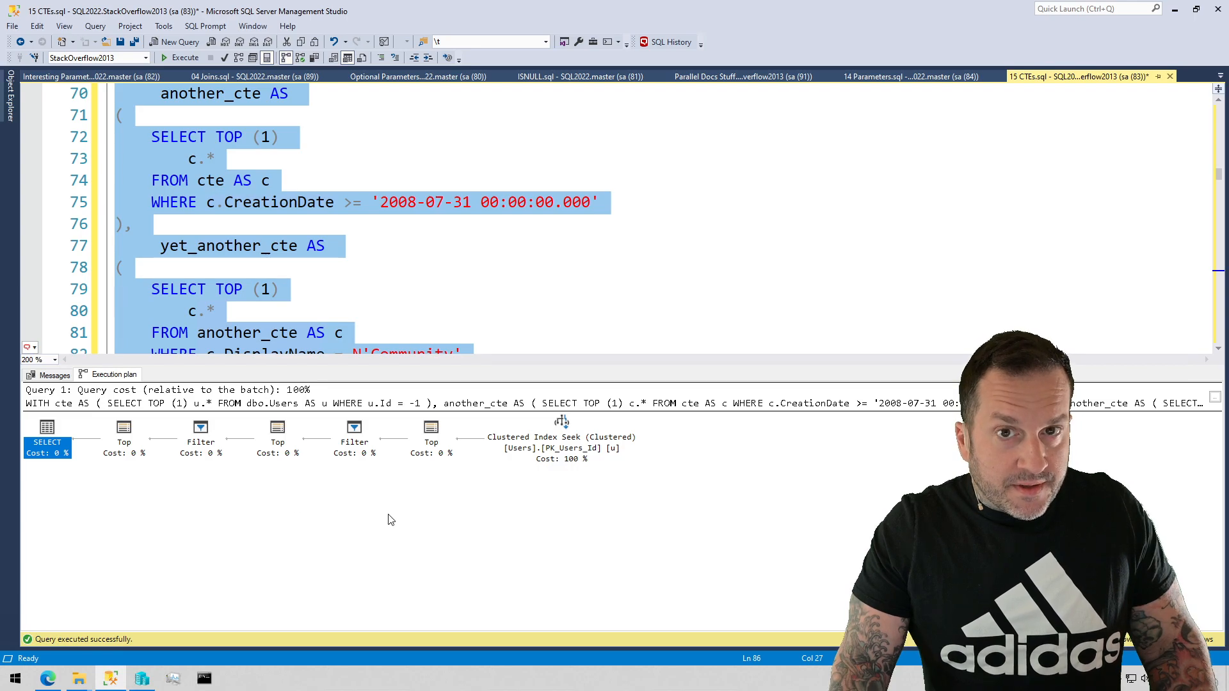
{"action": "mouse_move", "coordinate": [517, 607]}
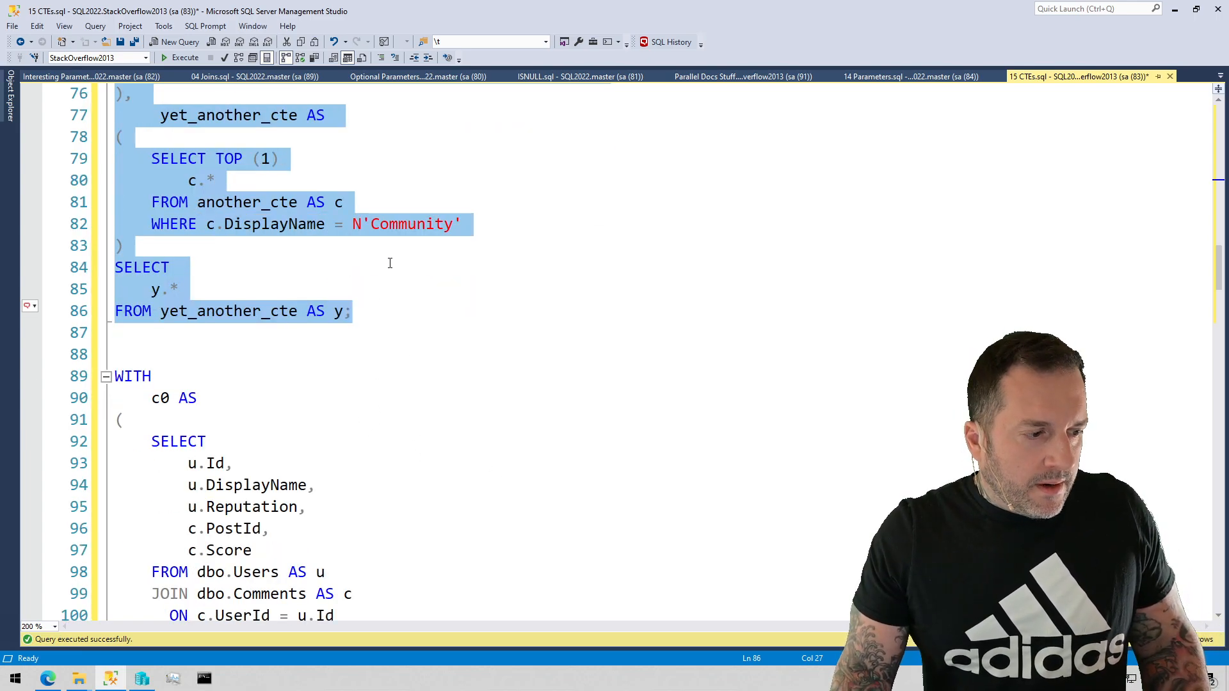
{"action": "mouse_move", "coordinate": [337, 328]}
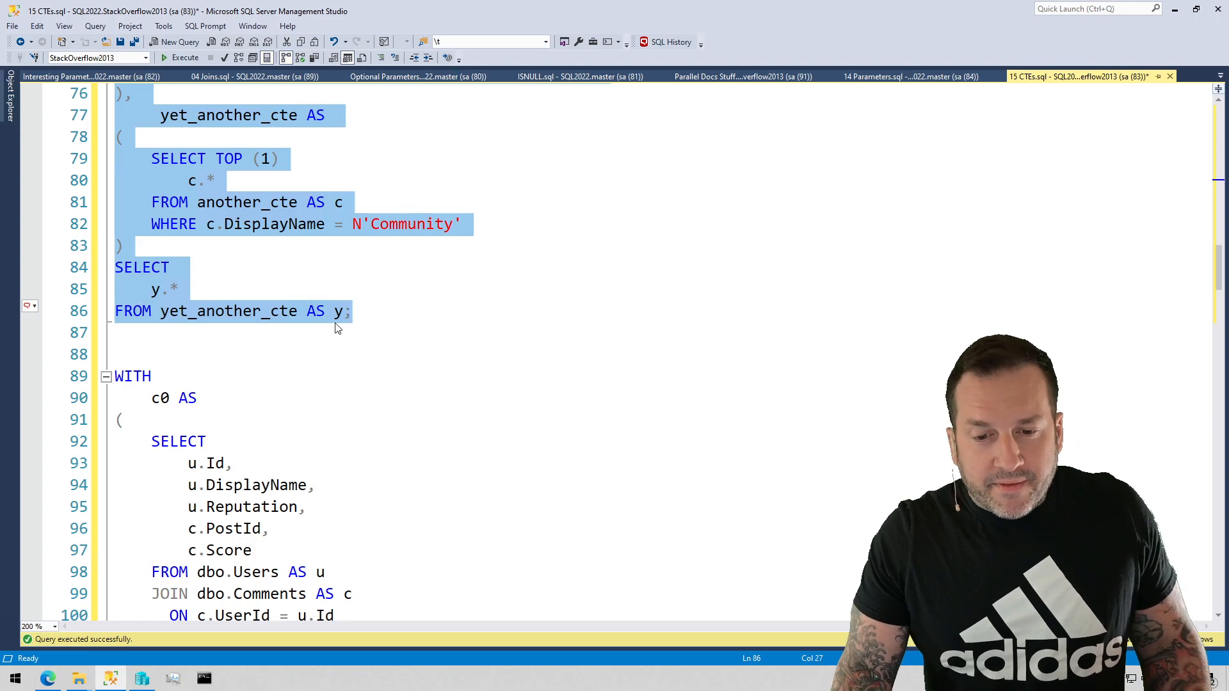
- Scroll the editor down to the c0/c1 CTE query for user 22656
{"action": "scroll", "scroll_direction": "down", "scroll_amount": 3}
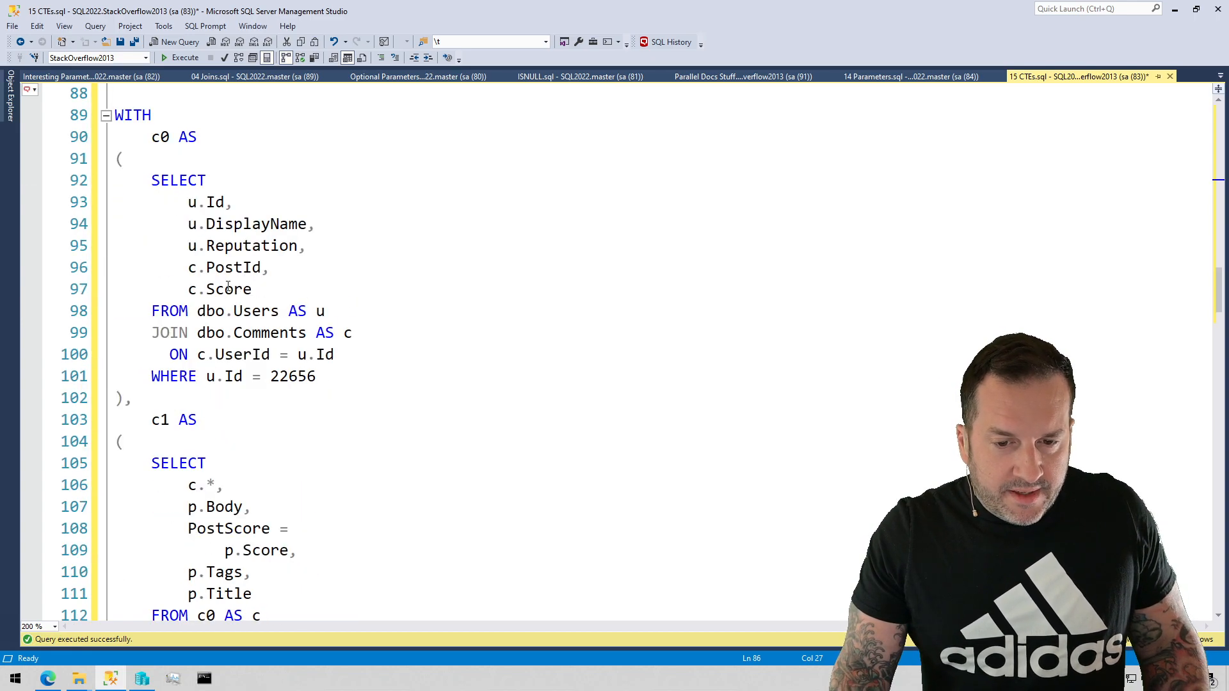
{"action": "scroll", "scroll_direction": "down", "scroll_amount": 3}
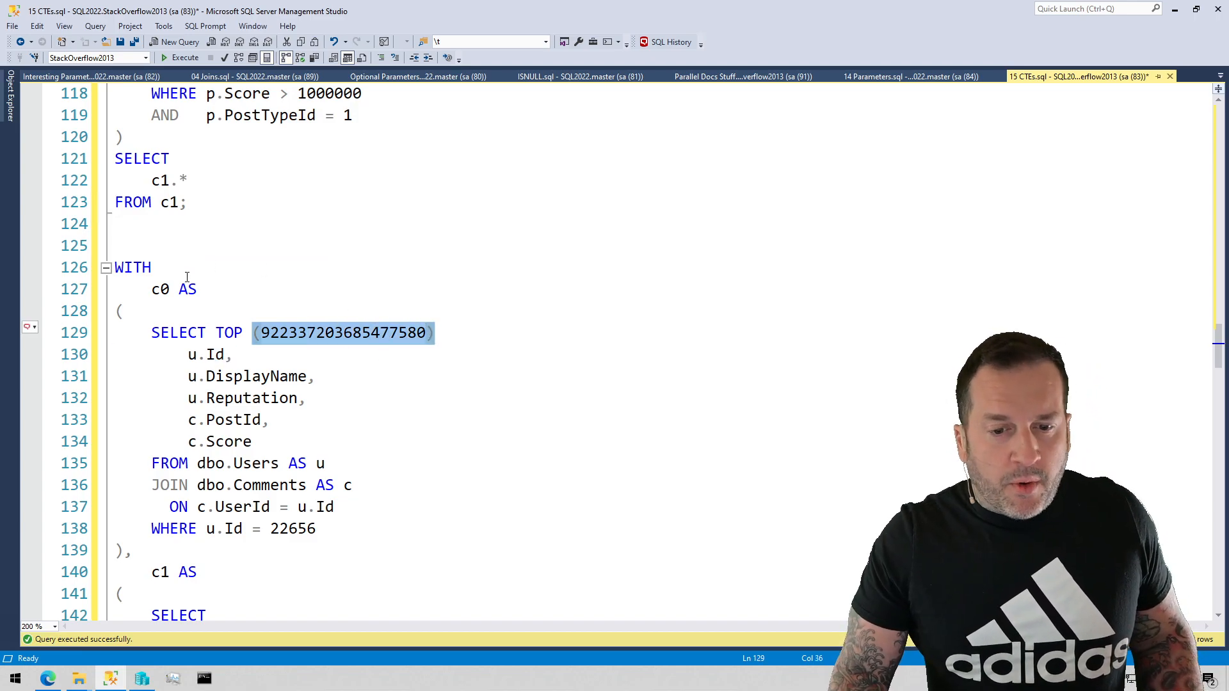
- Scroll down to the second c0/c1 query with the enormous TOP value
{"action": "scroll", "scroll_direction": "down", "scroll_amount": 3}
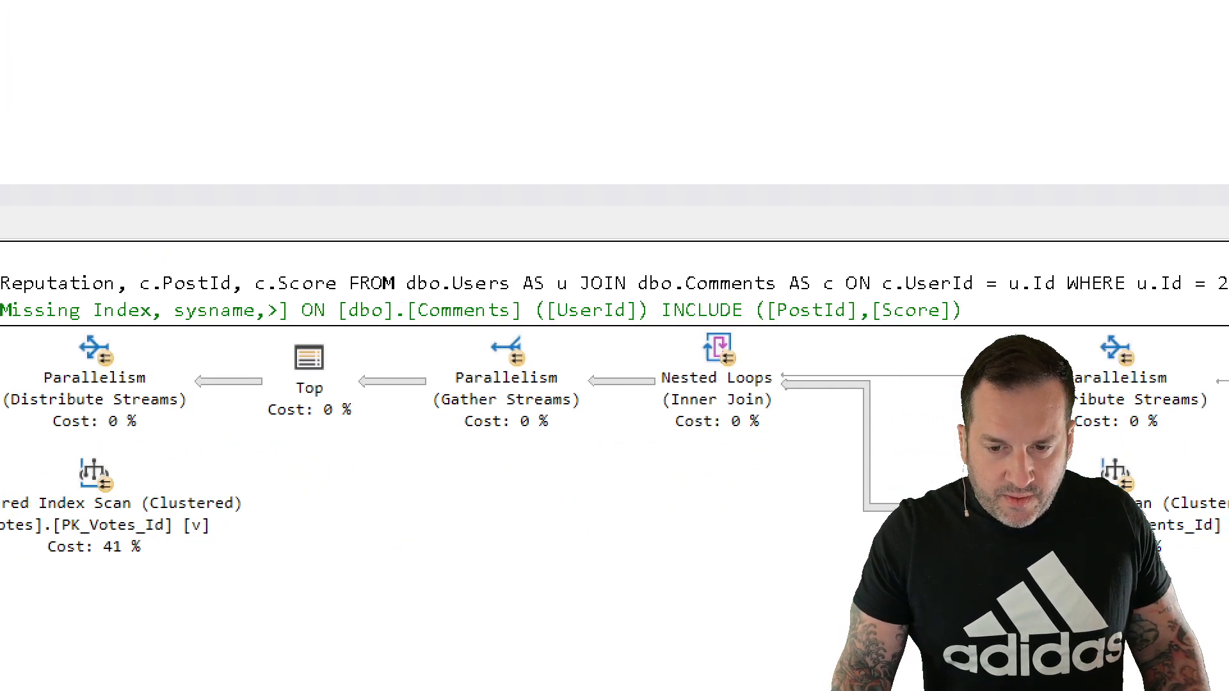
{"action": "left_click", "coordinate": [307, 356]}
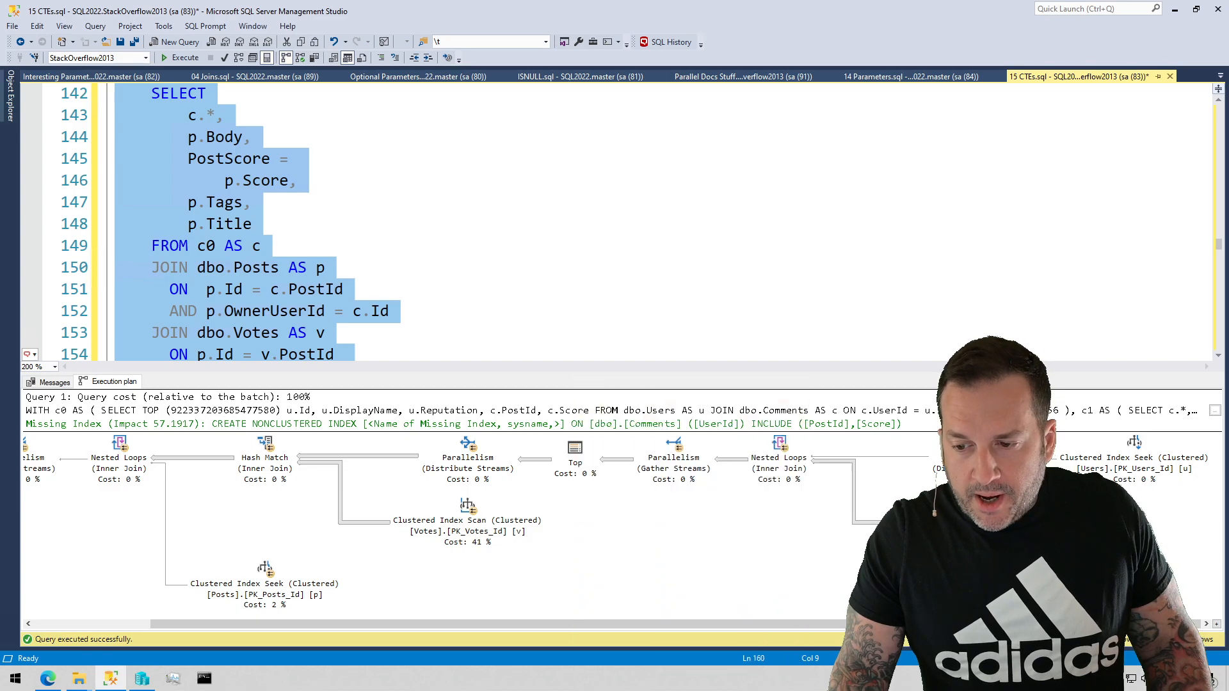
{"action": "mouse_move", "coordinate": [652, 646]}
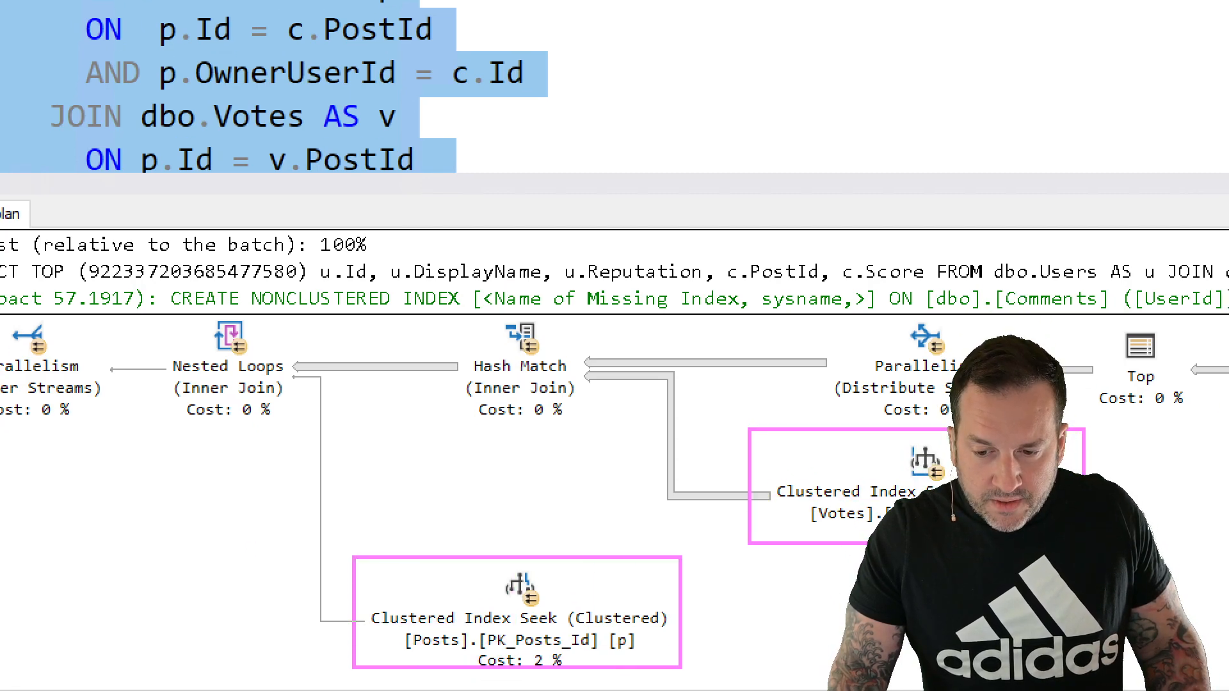
{"action": "mouse_move", "coordinate": [385, 568]}
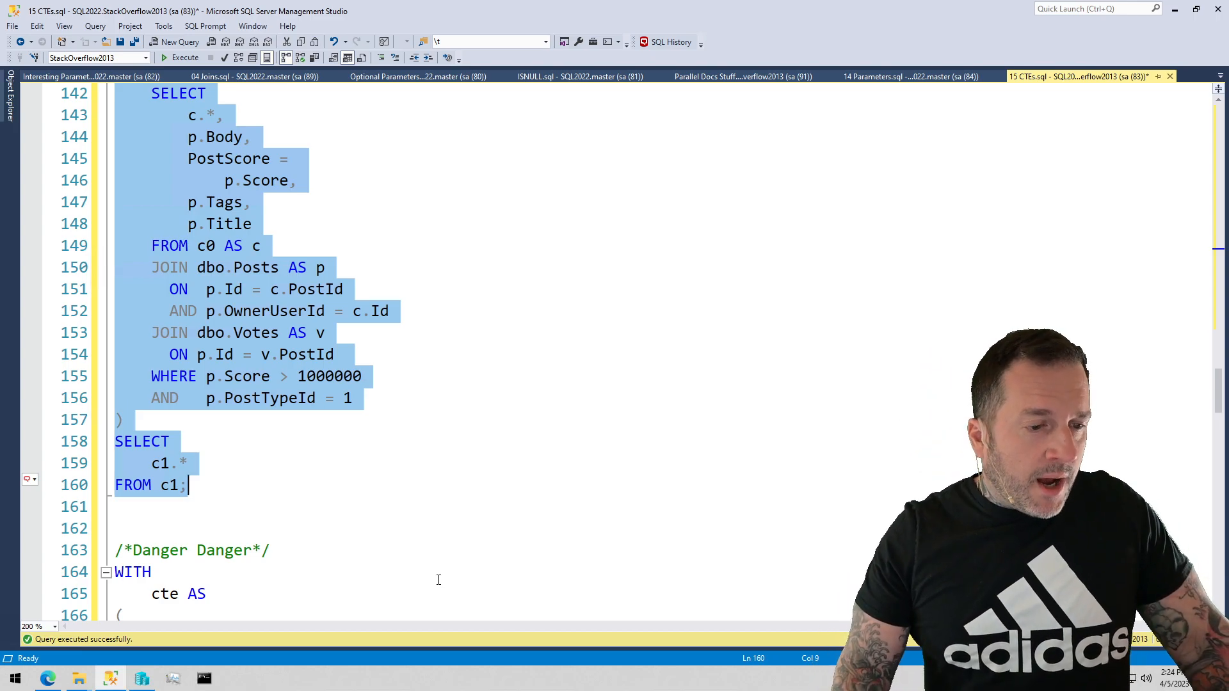
{"action": "mouse_move", "coordinate": [676, 388]}
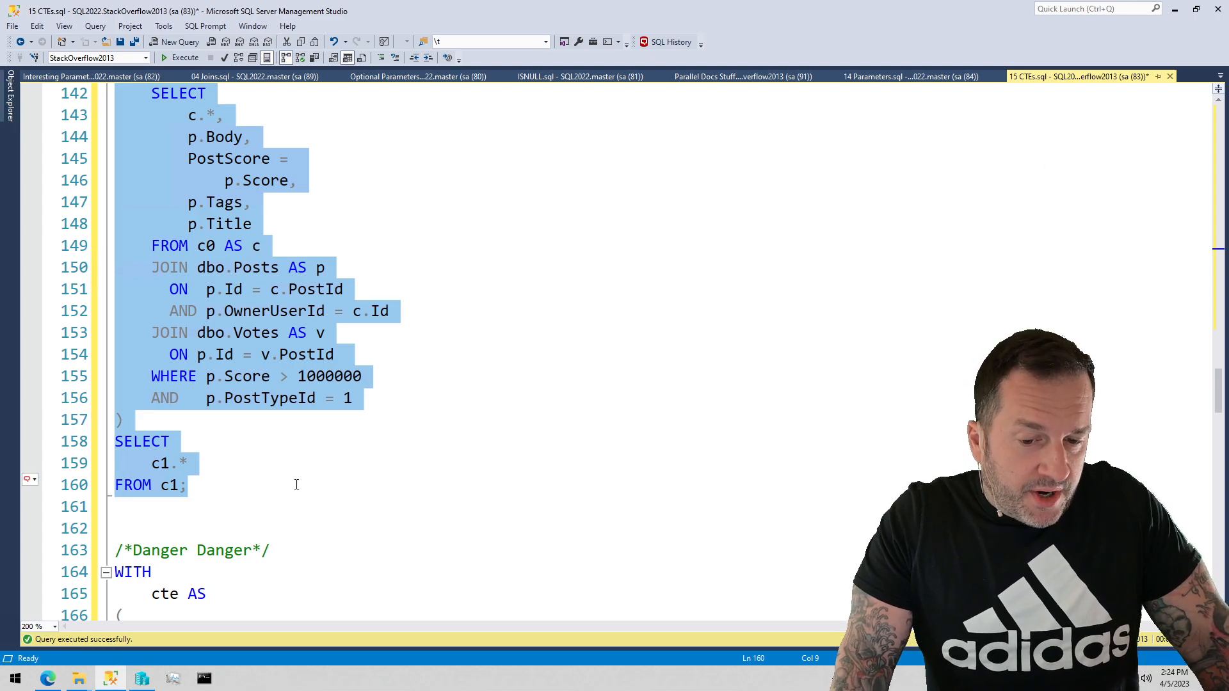
- Deselect the c0/c1 query and scroll to the 'Danger Danger' Id = -1 CTE
{"action": "left_click", "coordinate": [313, 485]}
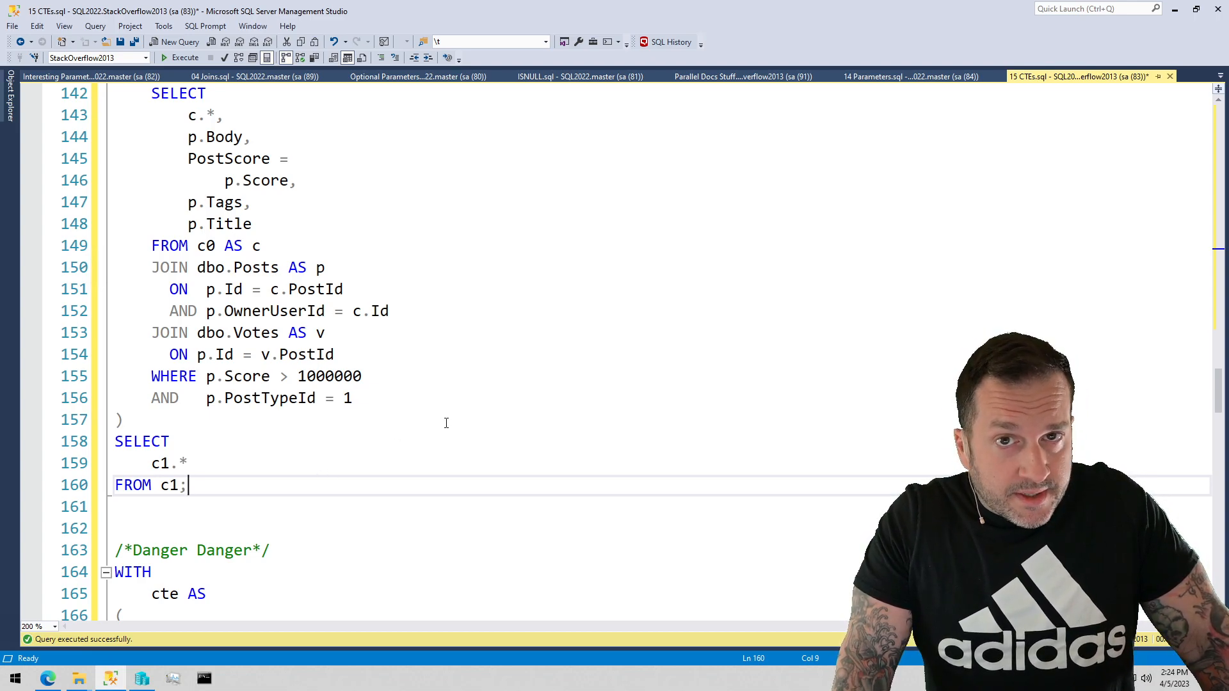
{"action": "mouse_move", "coordinate": [462, 449]}
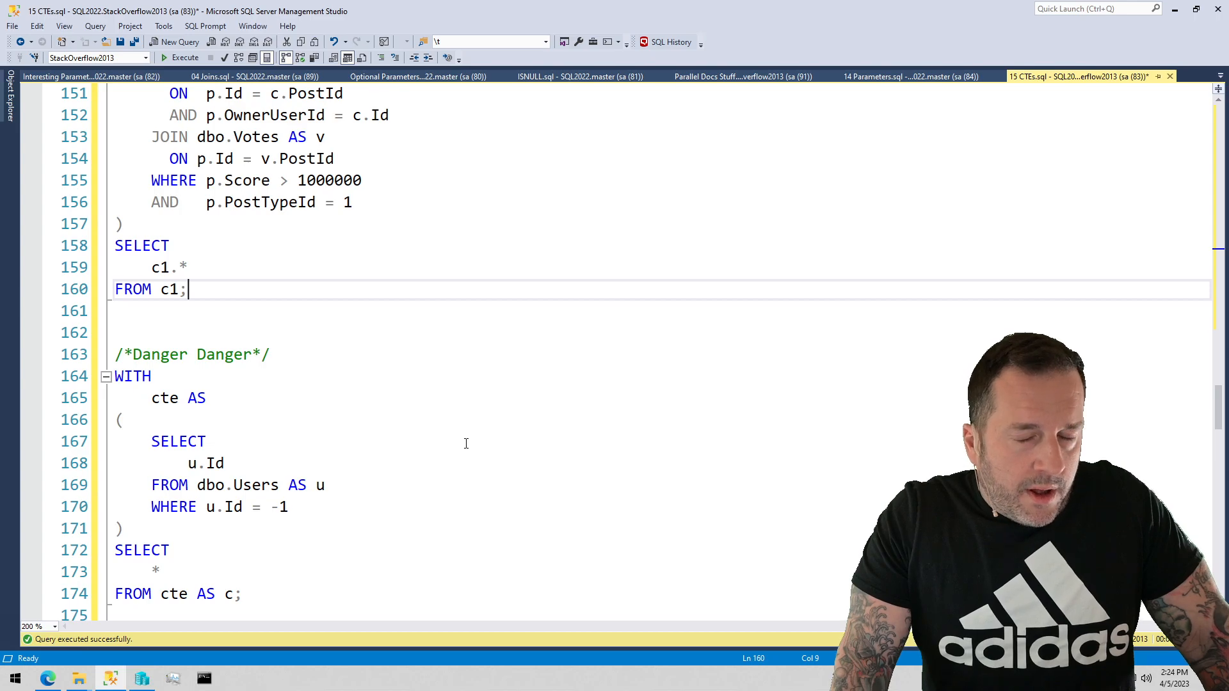
{"action": "scroll", "scroll_direction": "down", "scroll_amount": 3}
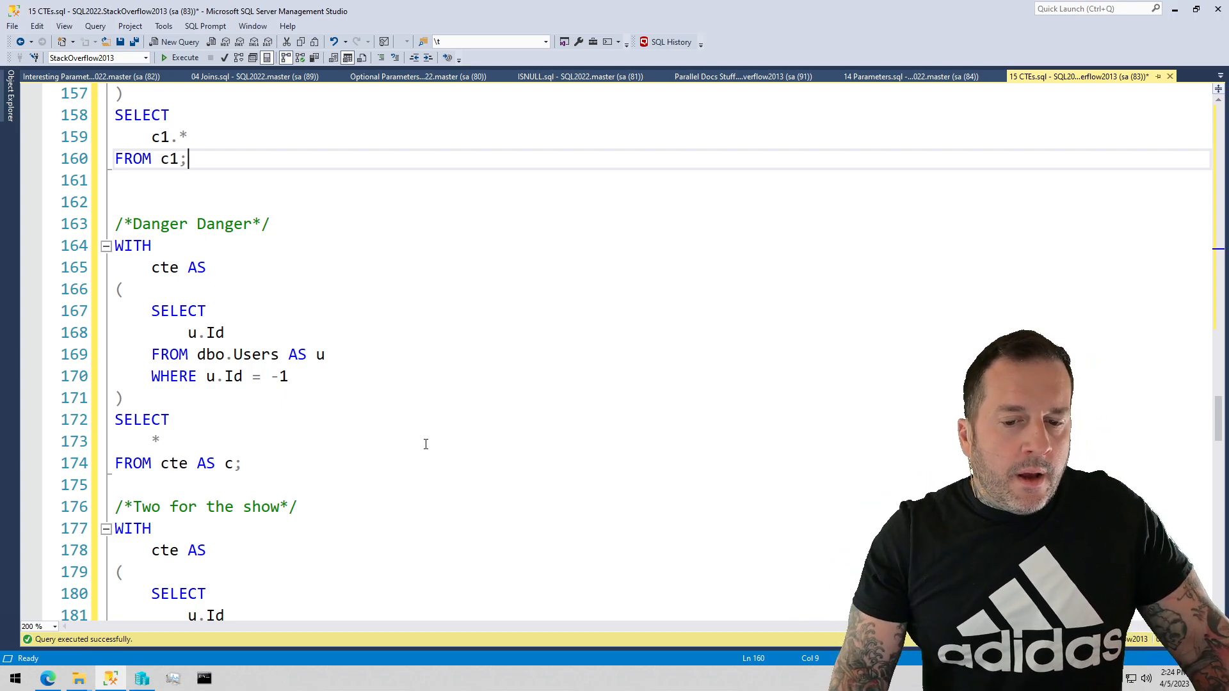
{"action": "mouse_move", "coordinate": [366, 430]}
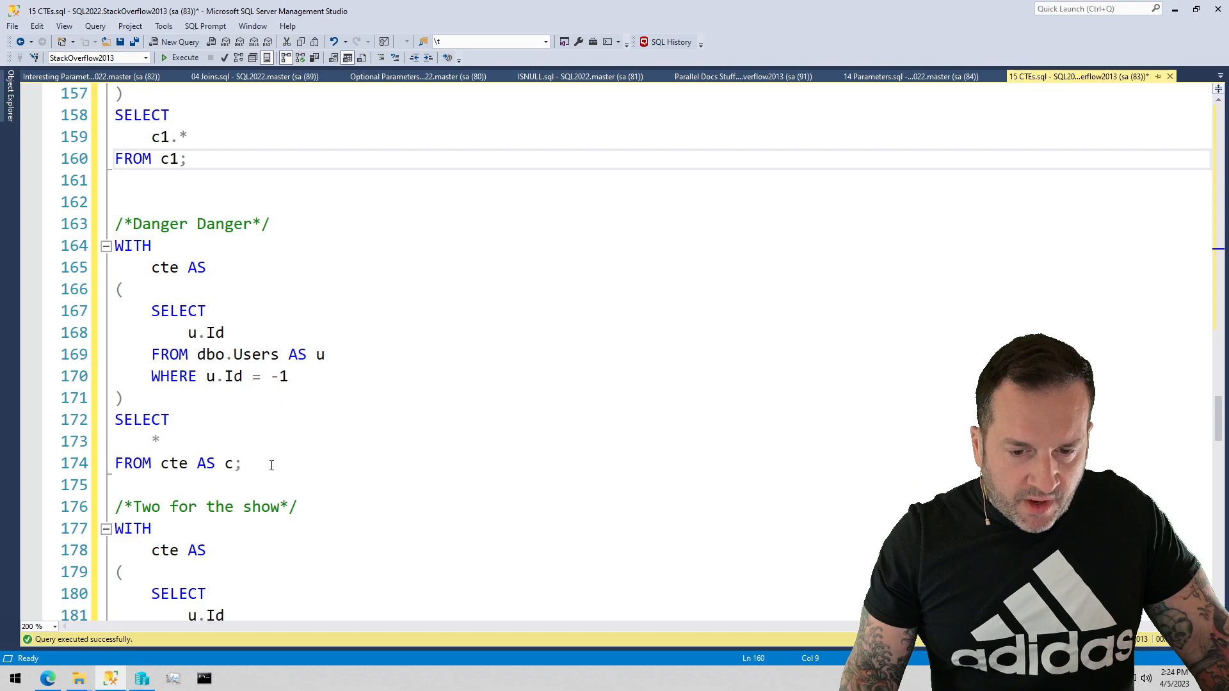
- Select the 'Danger Danger' query, then the 'Three to finally end this demo' three-reference query
{"action": "left_click_drag", "start_coordinate": [114, 223], "coordinate": [242, 464]}
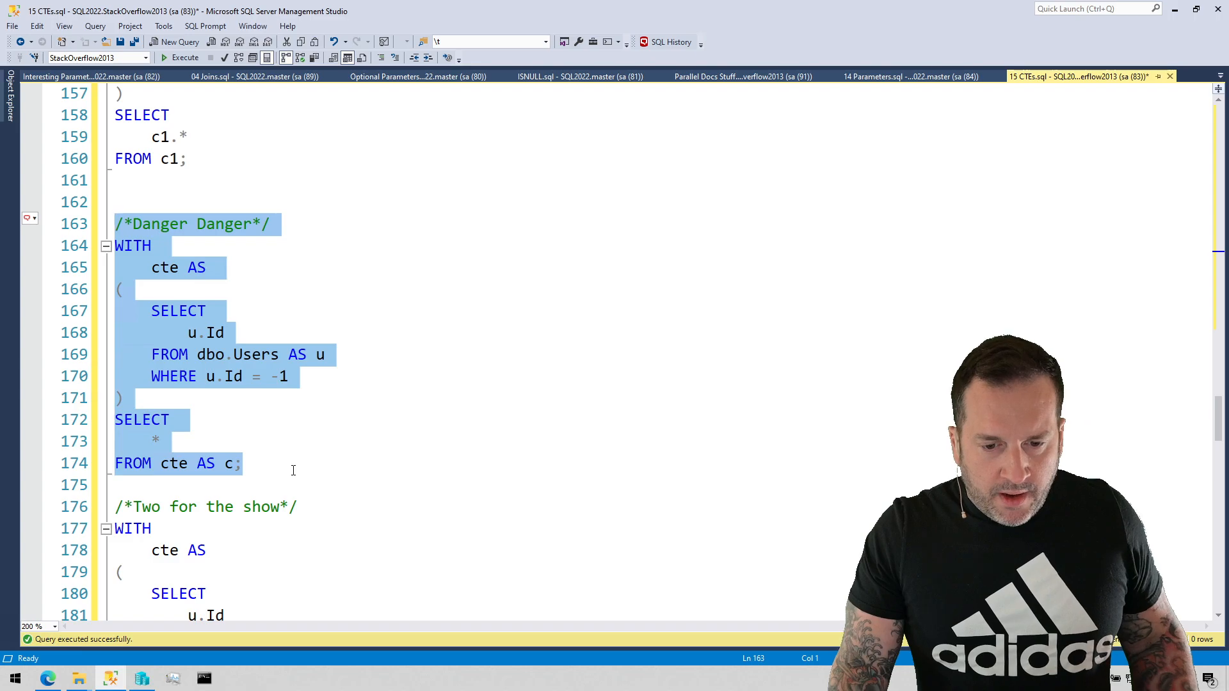
{"action": "scroll", "scroll_direction": "down", "scroll_amount": 3}
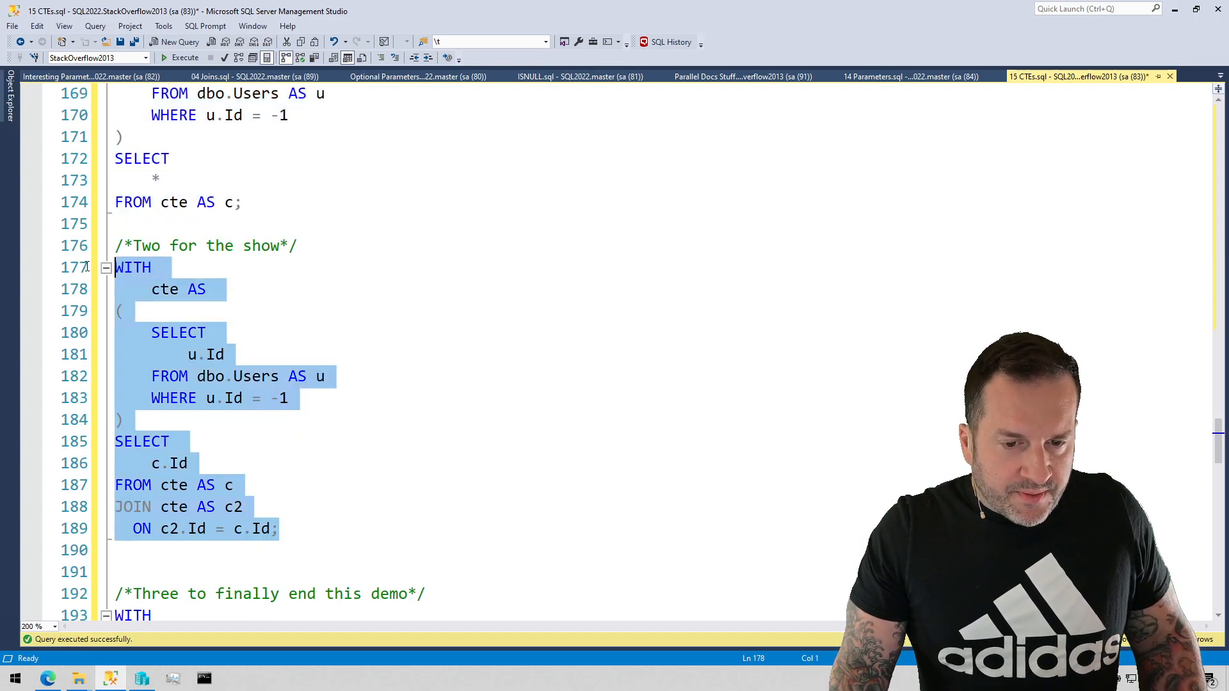
{"action": "left_click", "coordinate": [185, 59]}
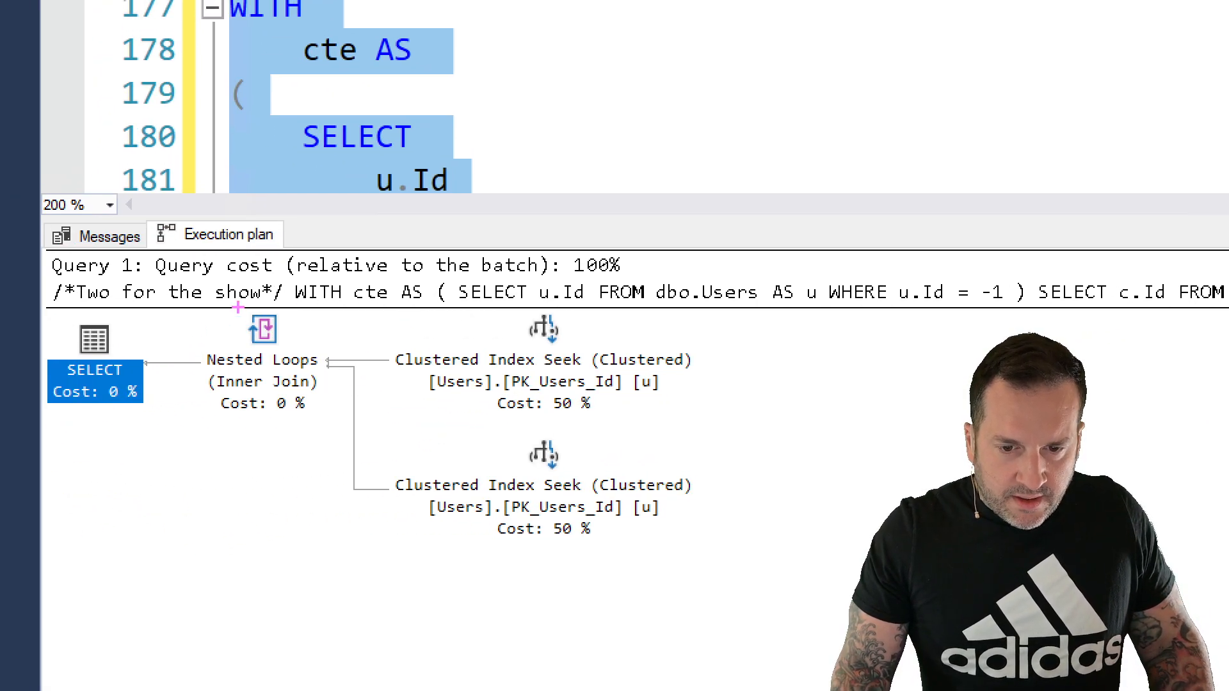
{"action": "left_click_drag", "start_coordinate": [361, 305], "coordinate": [701, 551]}
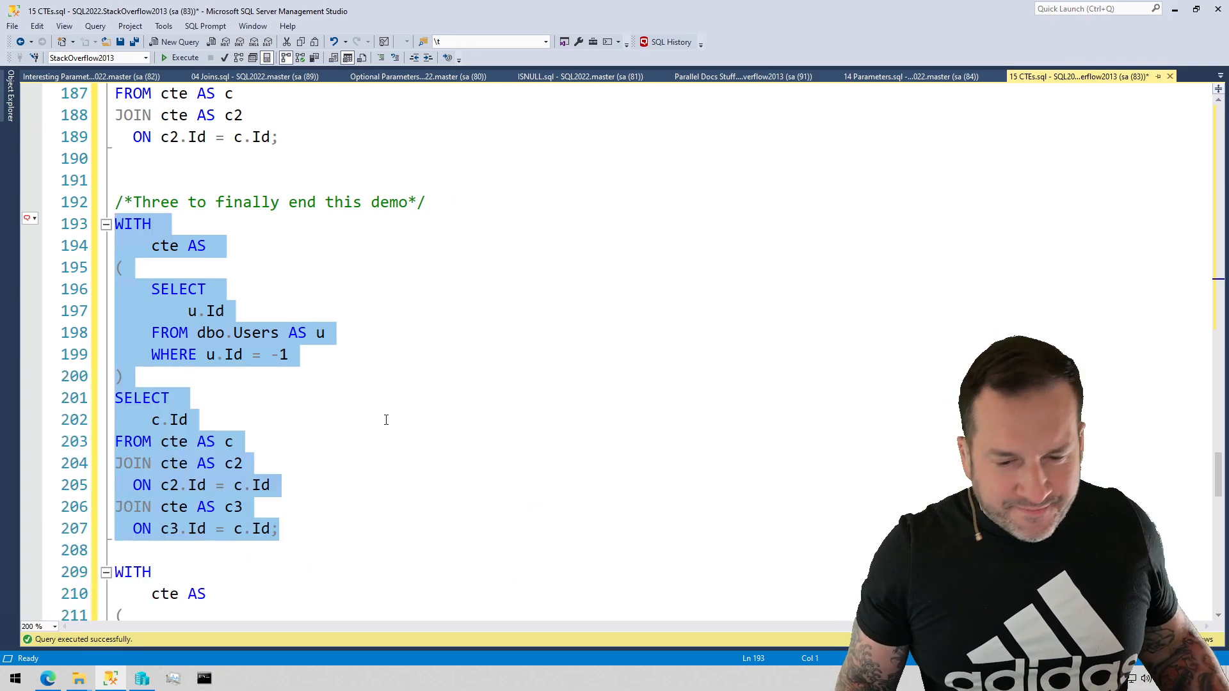
- Scroll down to the UNION ALL CTE example that reads the CTE twice
{"action": "scroll", "scroll_direction": "down", "scroll_amount": 3}
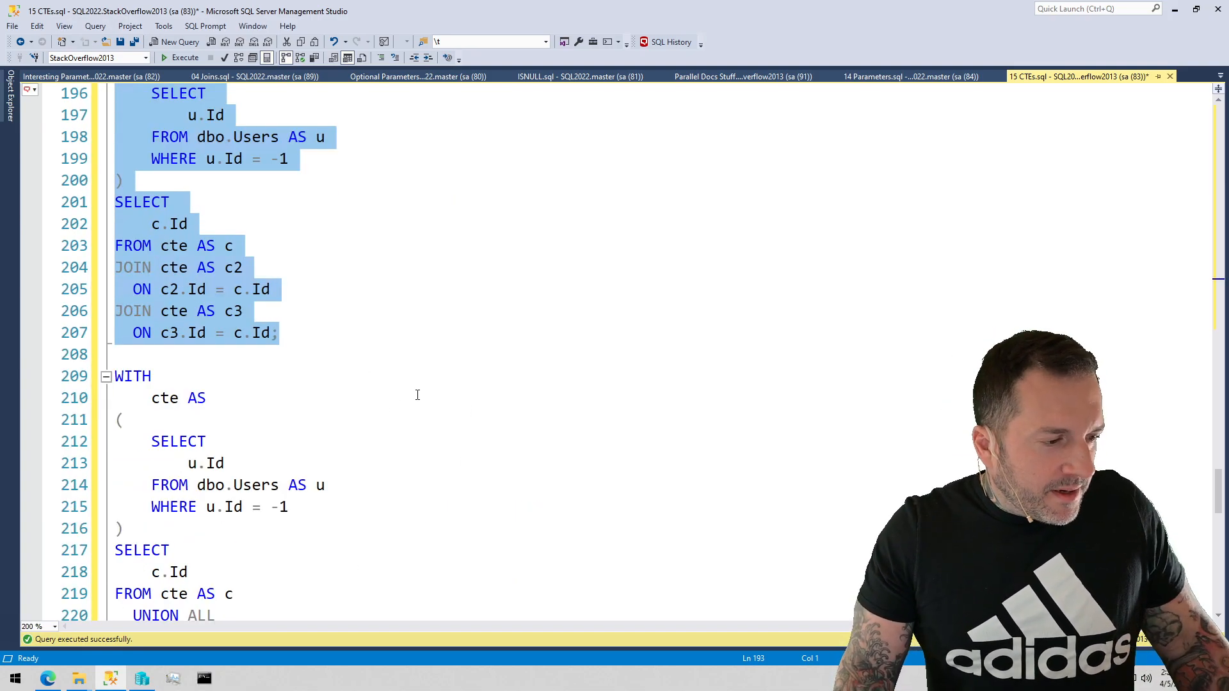
{"action": "scroll", "scroll_direction": "down", "scroll_amount": 3}
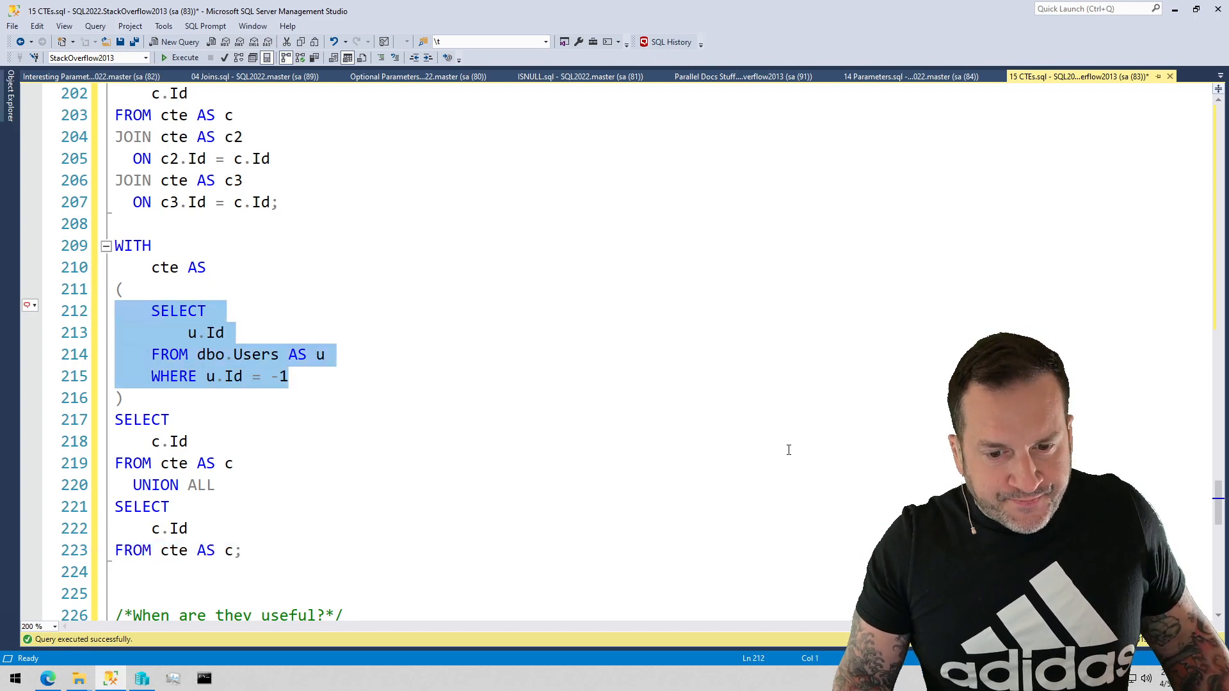
- Scroll the script down to the dupes CTE numbering dbo.Votes rows per PostId
{"action": "scroll", "scroll_direction": "down", "scroll_amount": 3}
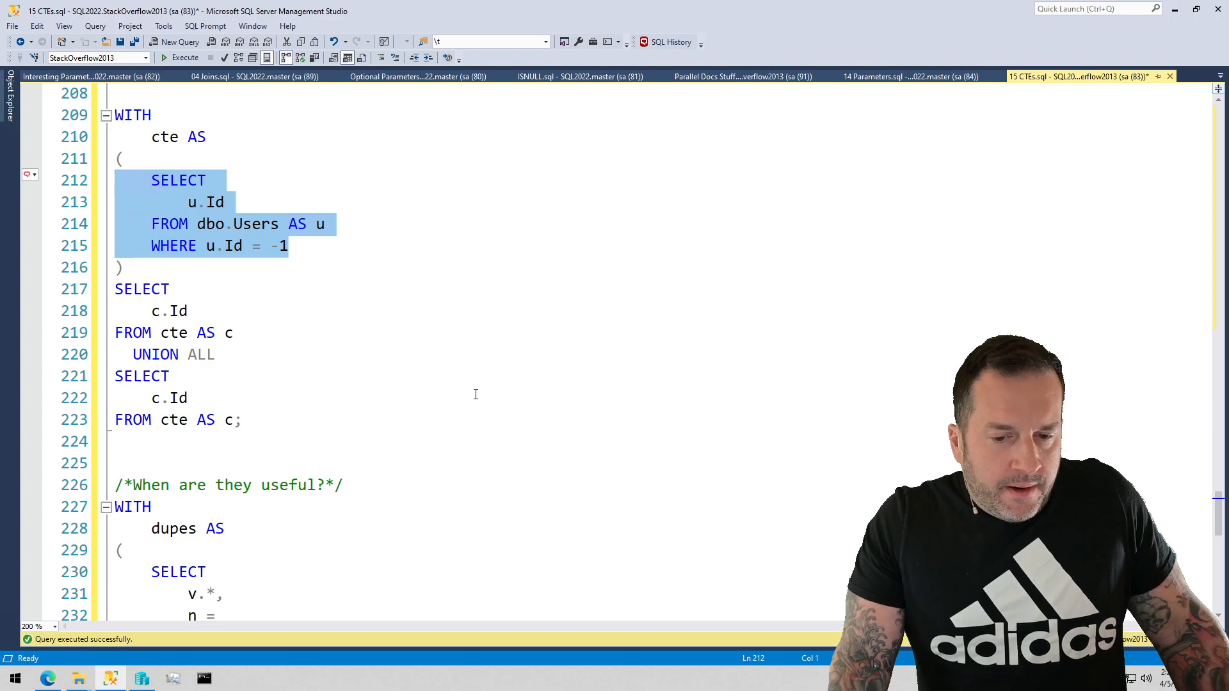
{"action": "scroll", "scroll_direction": "down", "scroll_amount": 3}
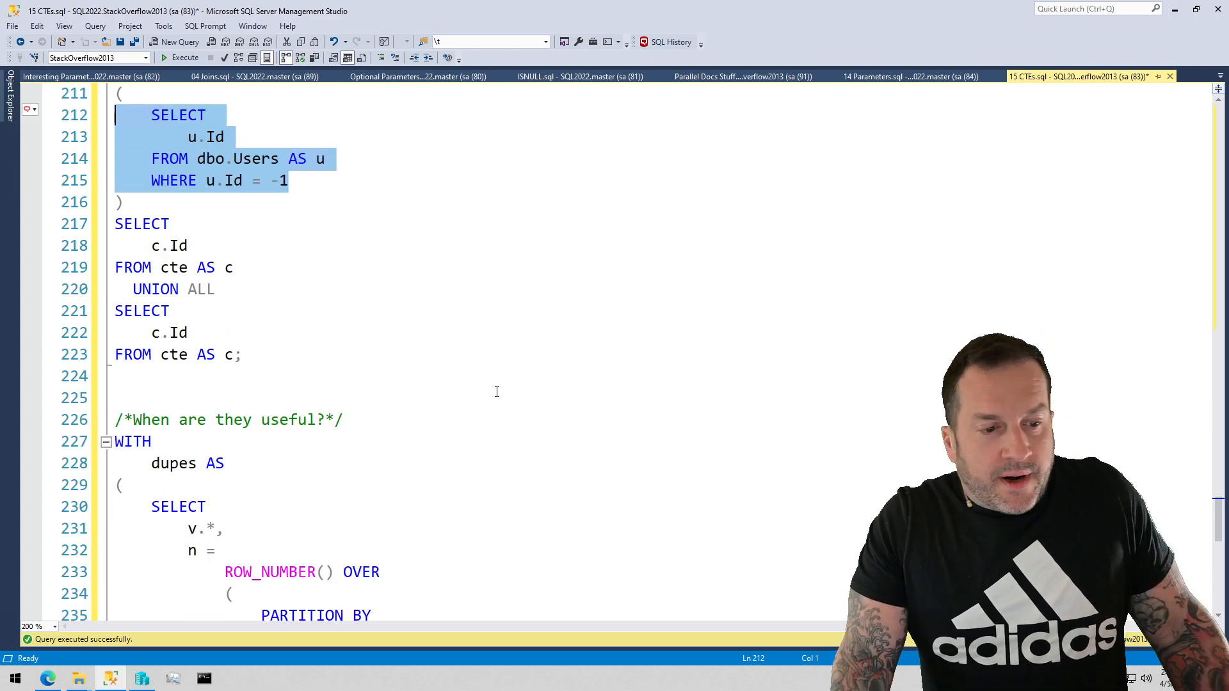
{"action": "mouse_move", "coordinate": [588, 397]}
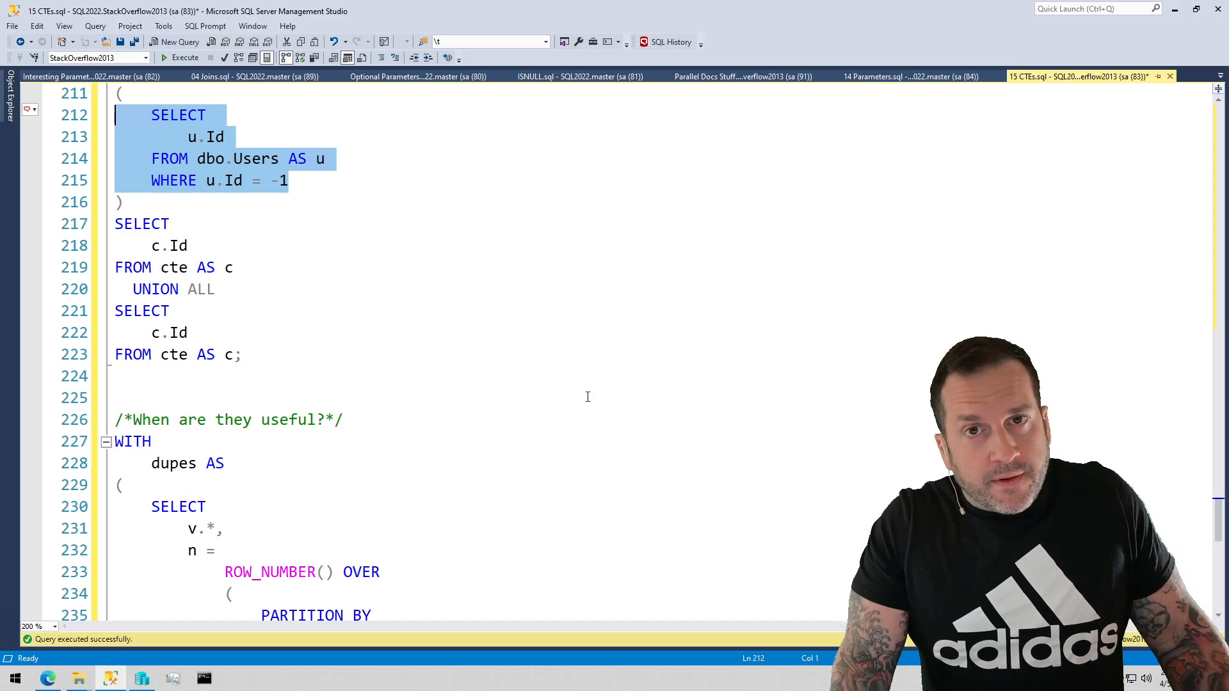
{"action": "mouse_move", "coordinate": [546, 384]}
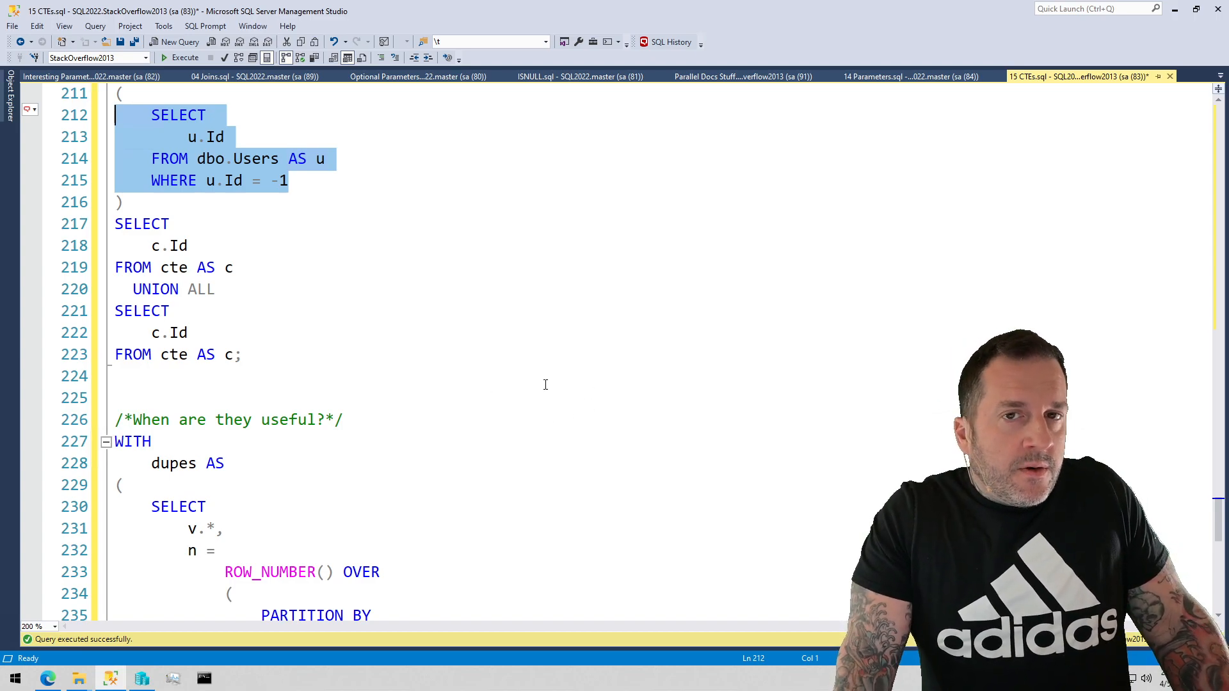
{"action": "mouse_move", "coordinate": [528, 374]}
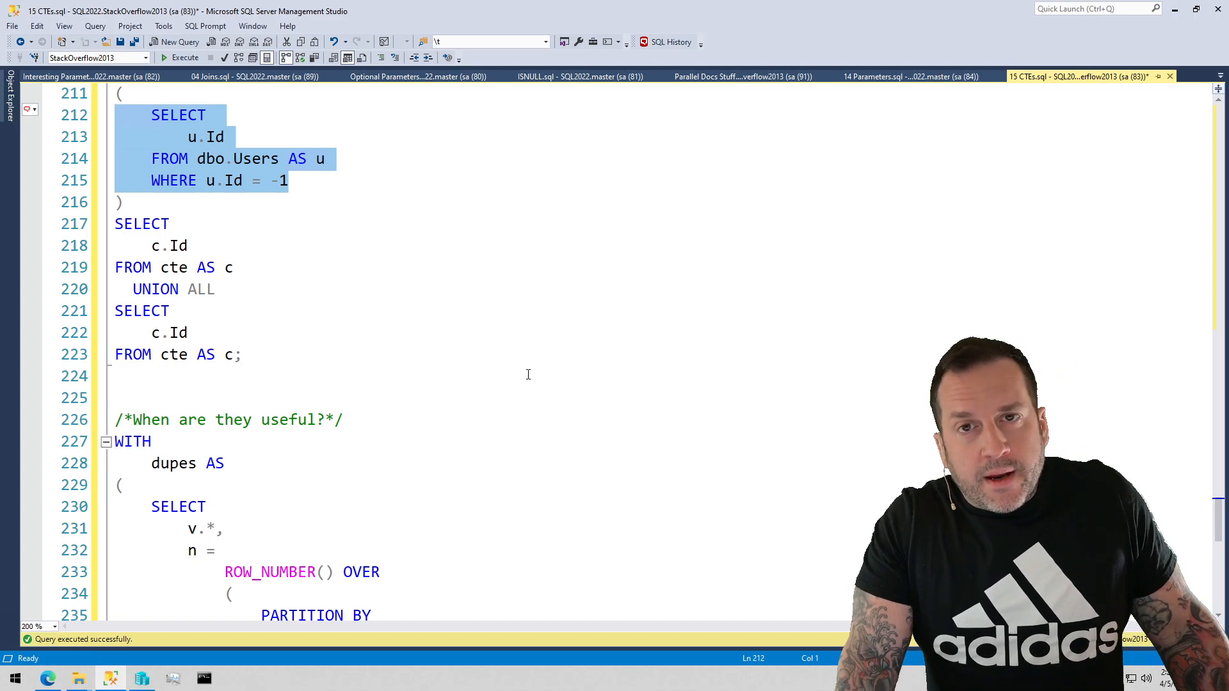
{"action": "scroll", "scroll_direction": "down", "scroll_amount": 3}
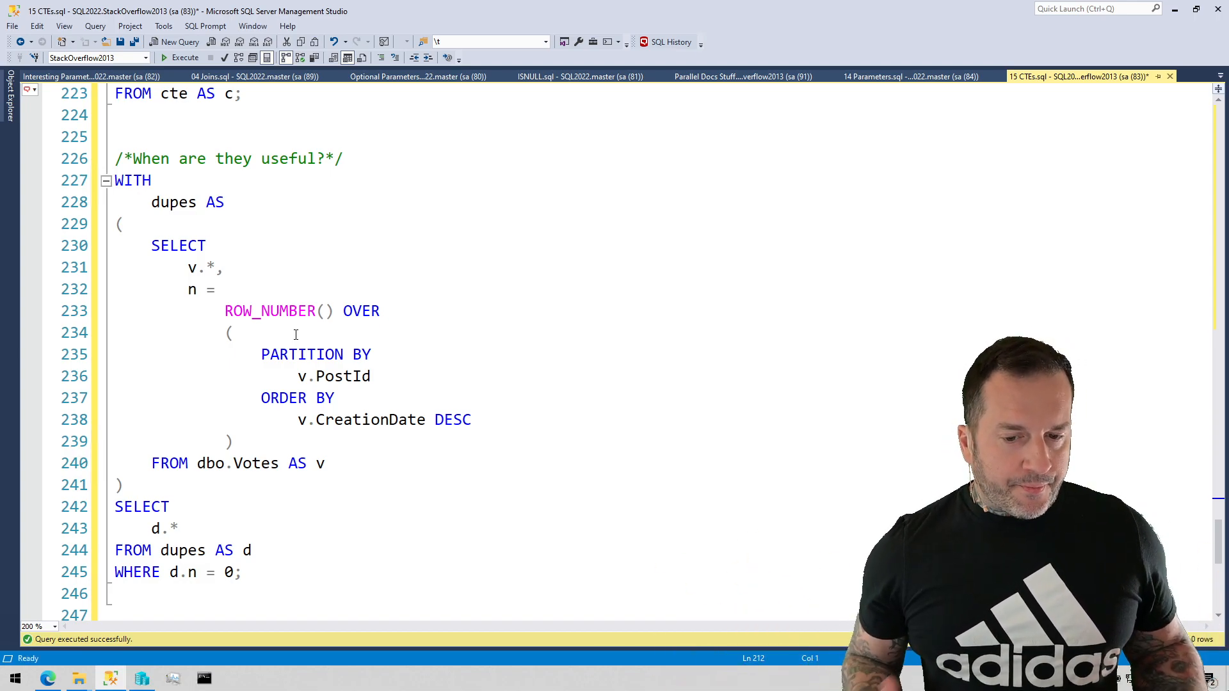
{"action": "mouse_move", "coordinate": [178, 266]}
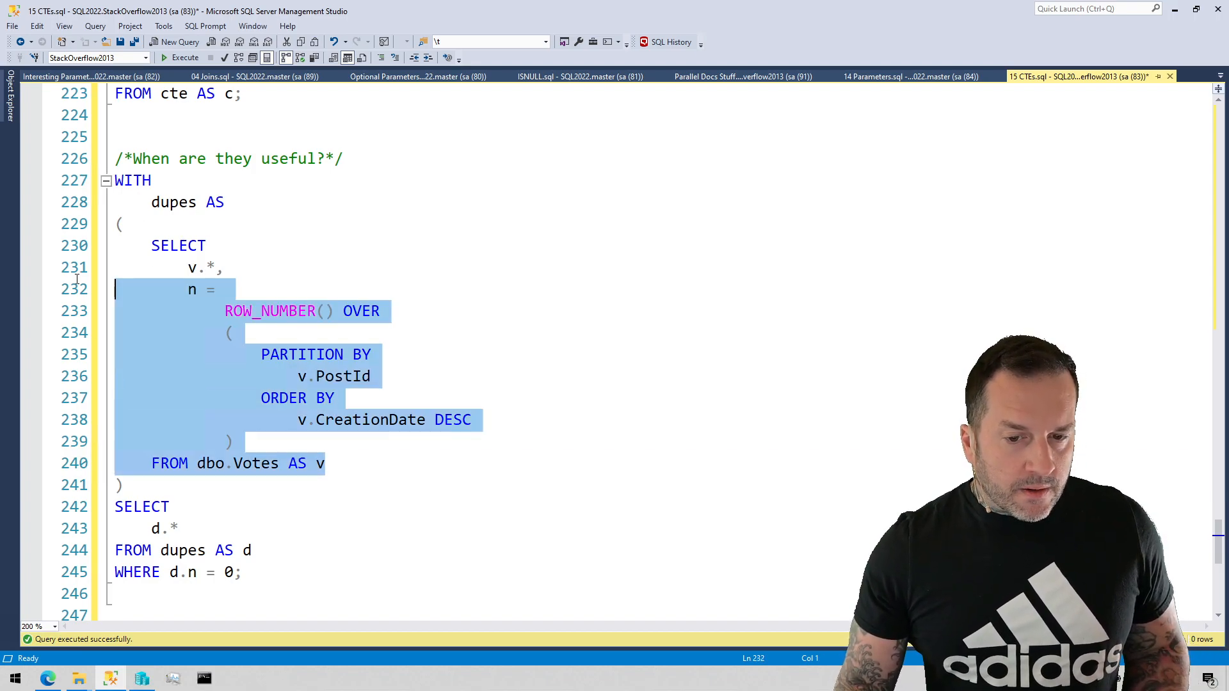
- Add a WHERE n = 0 filter inside the dupes CTE and run it to show the error
{"action": "left_click", "coordinate": [366, 464]}
{"action": "type", "text": "WHERE"}
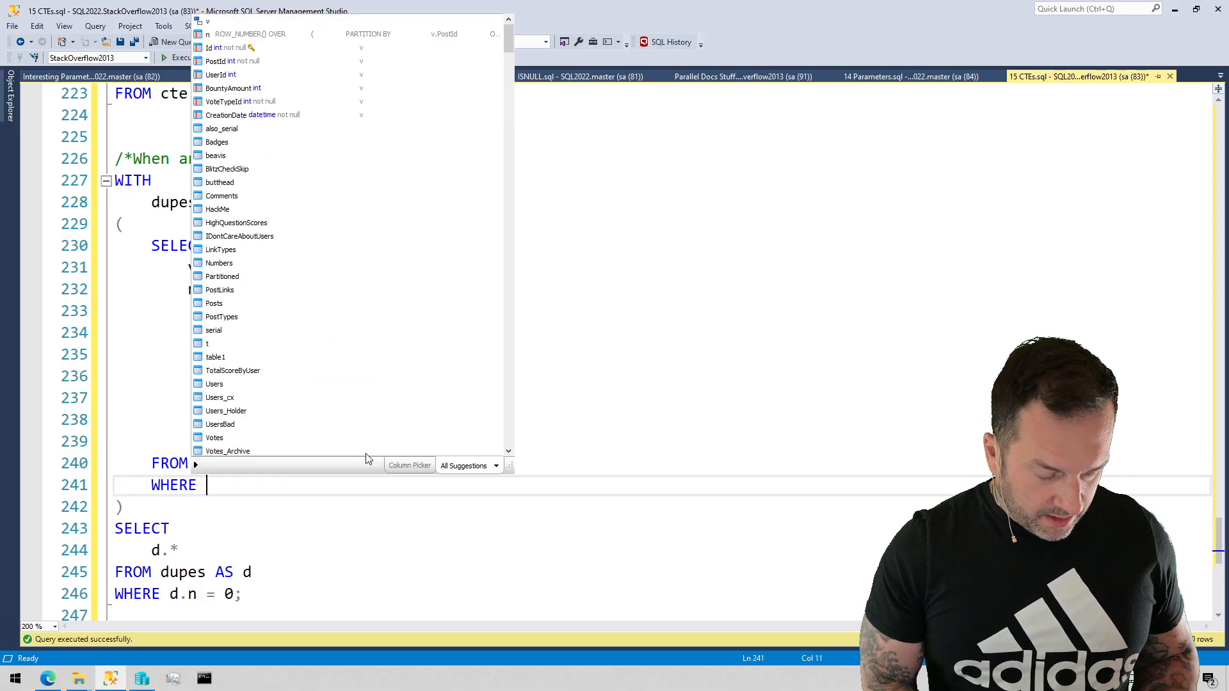
{"action": "type", "text": "n -"}
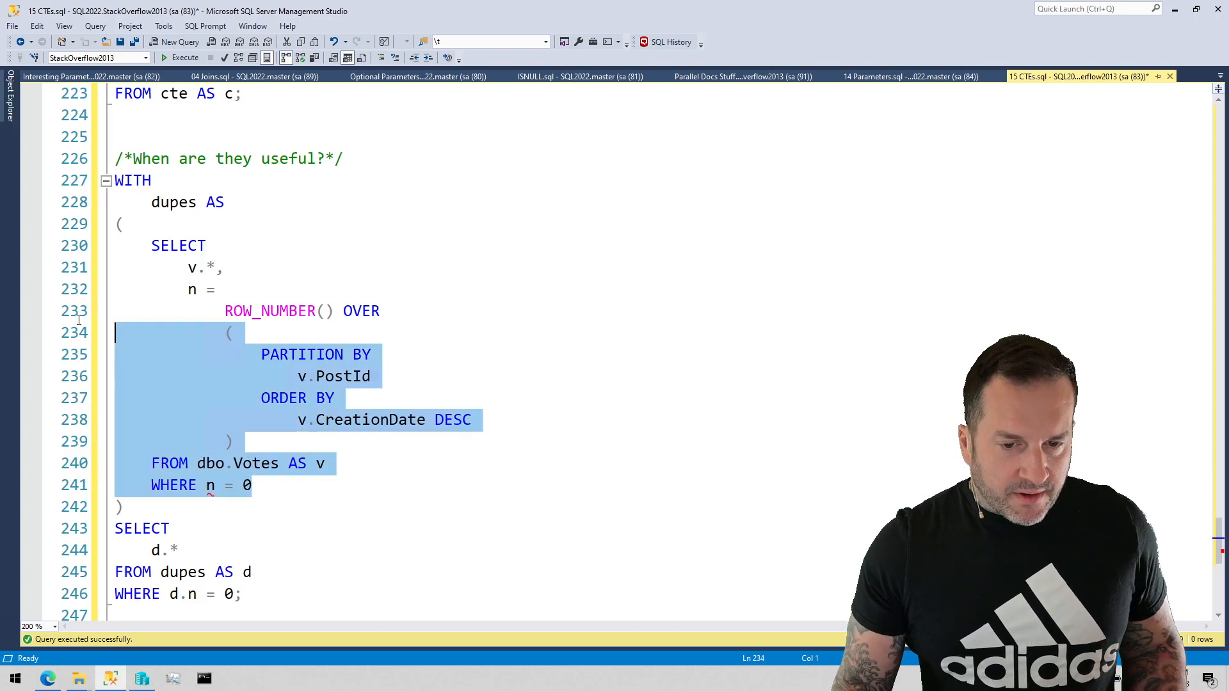
{"action": "left_click", "coordinate": [151, 58]}
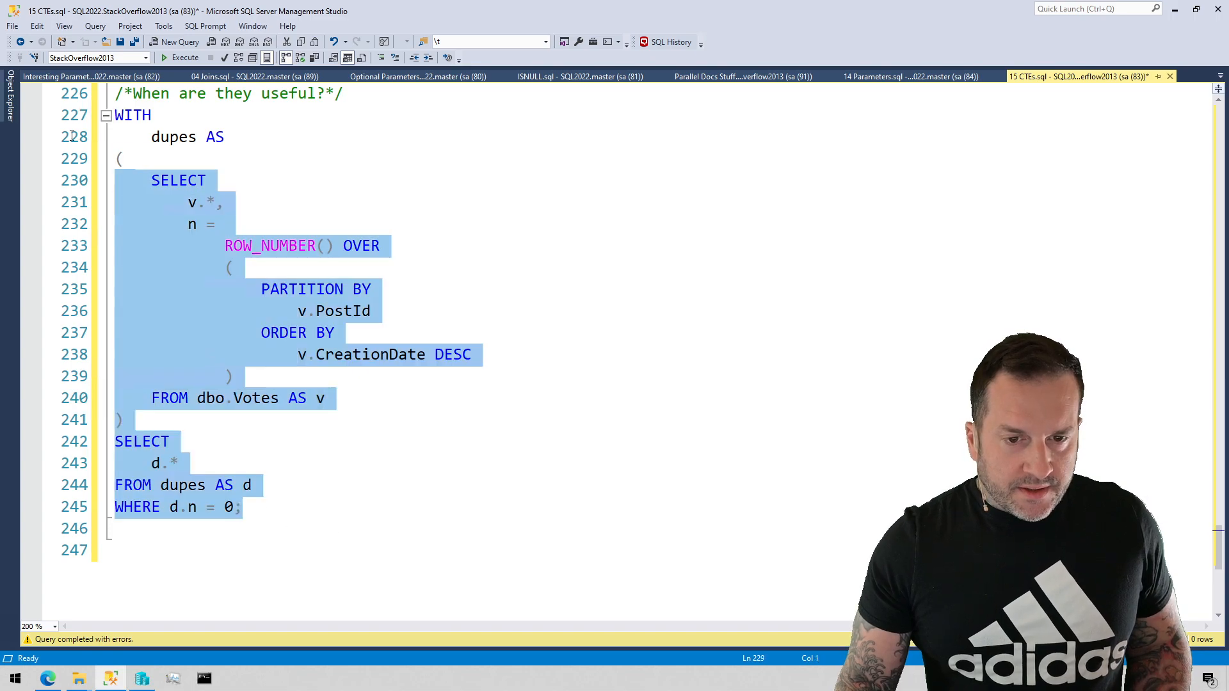
- Run the dupes query to get its plan with the Filter after the Window Aggregate
{"action": "left_click", "coordinate": [178, 59]}
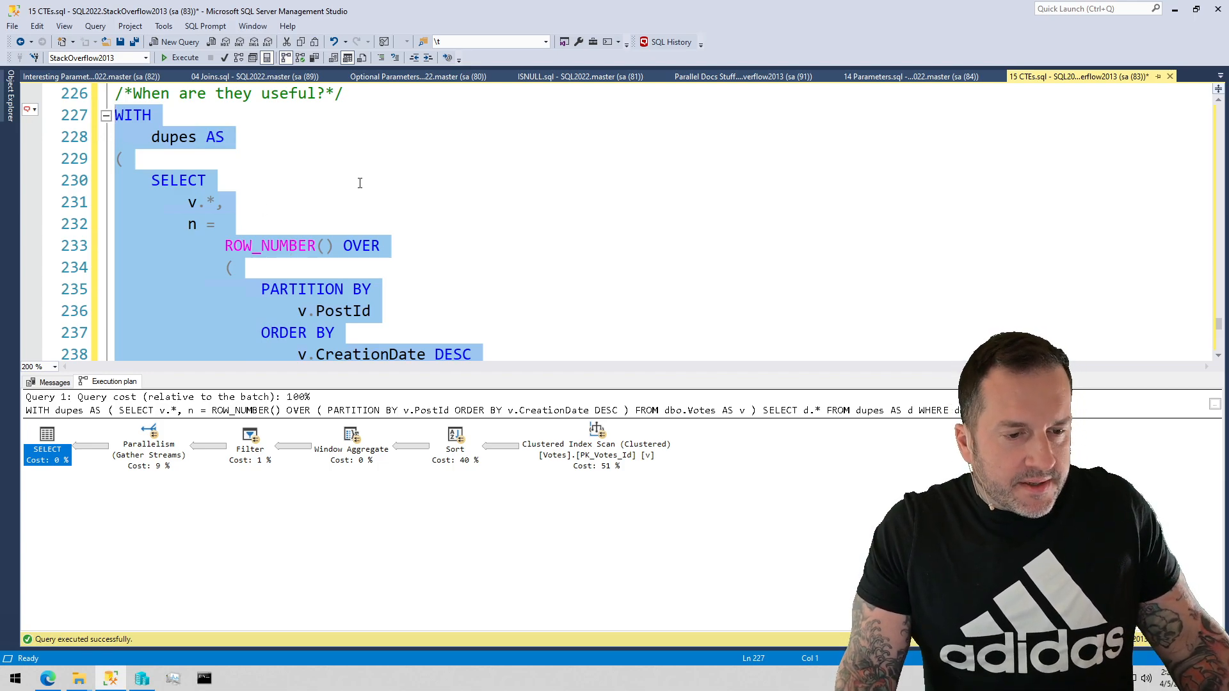
{"action": "mouse_move", "coordinate": [369, 543]}
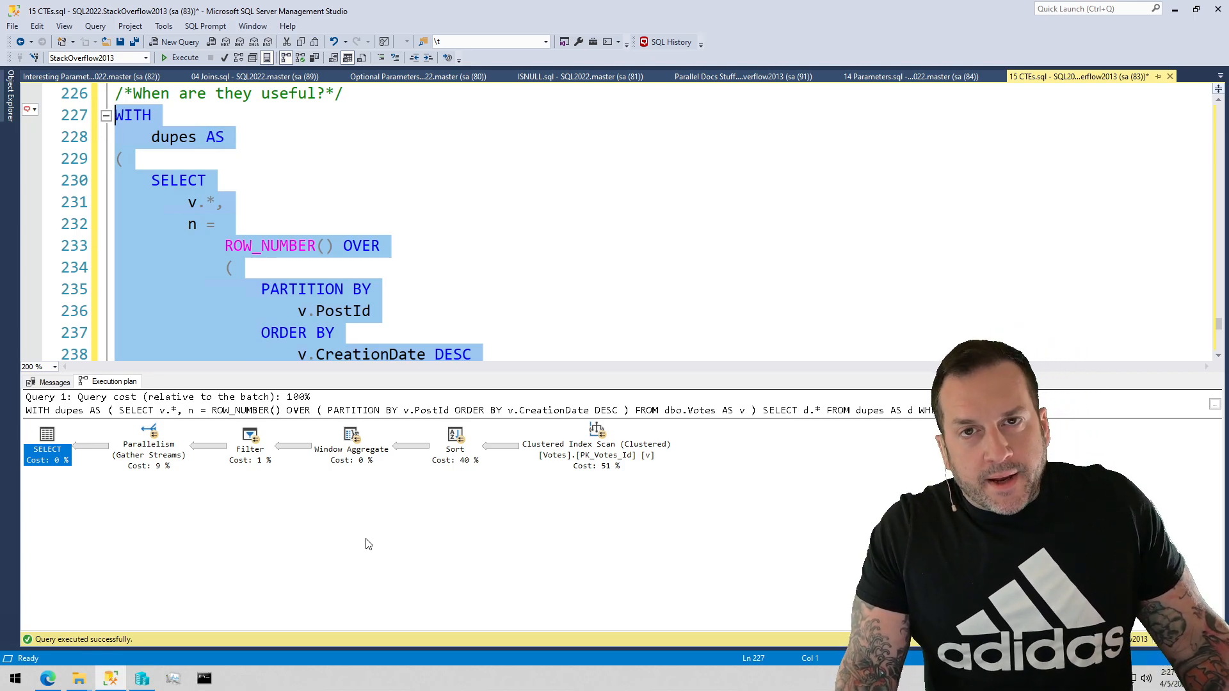
{"action": "mouse_move", "coordinate": [248, 443]}
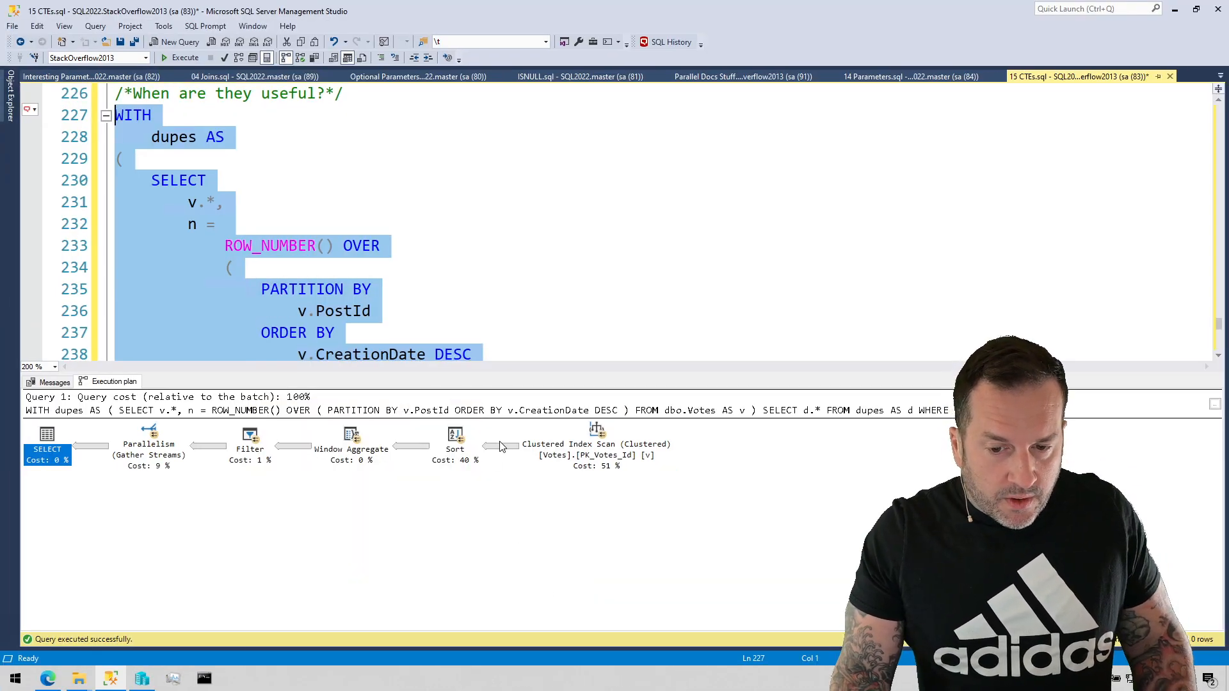
{"action": "mouse_move", "coordinate": [444, 553]}
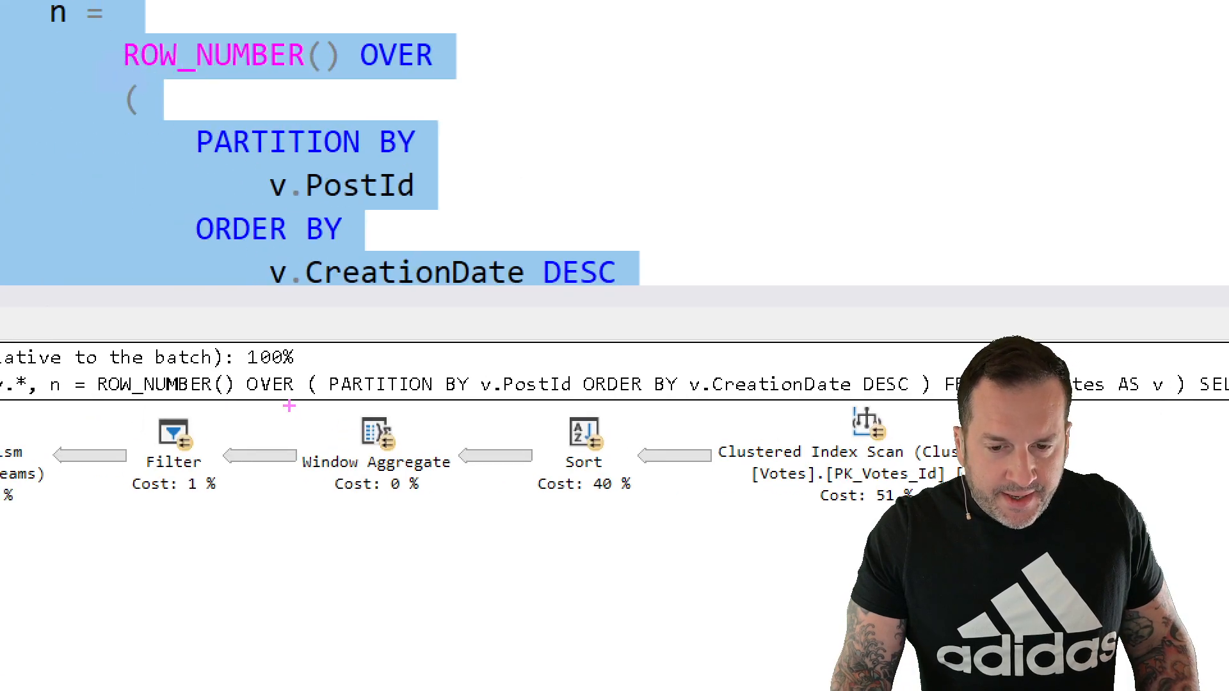
{"action": "left_click", "coordinate": [374, 432]}
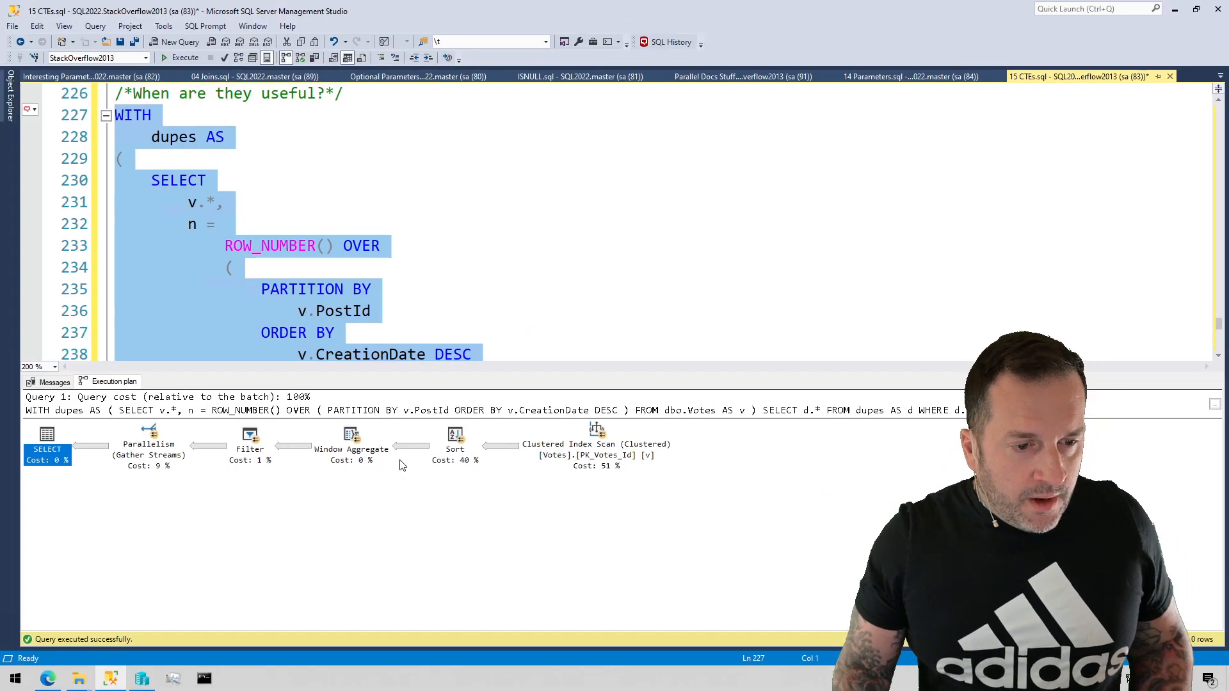
{"action": "mouse_move", "coordinate": [488, 589]}
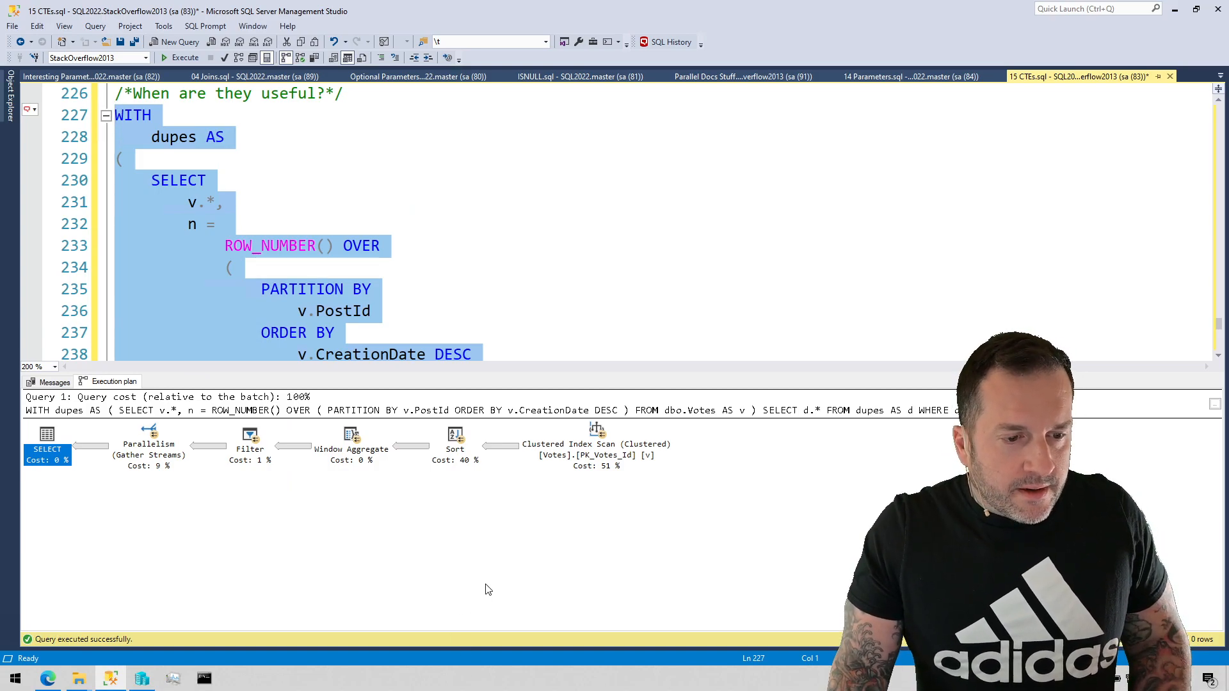
{"action": "mouse_move", "coordinate": [484, 564]}
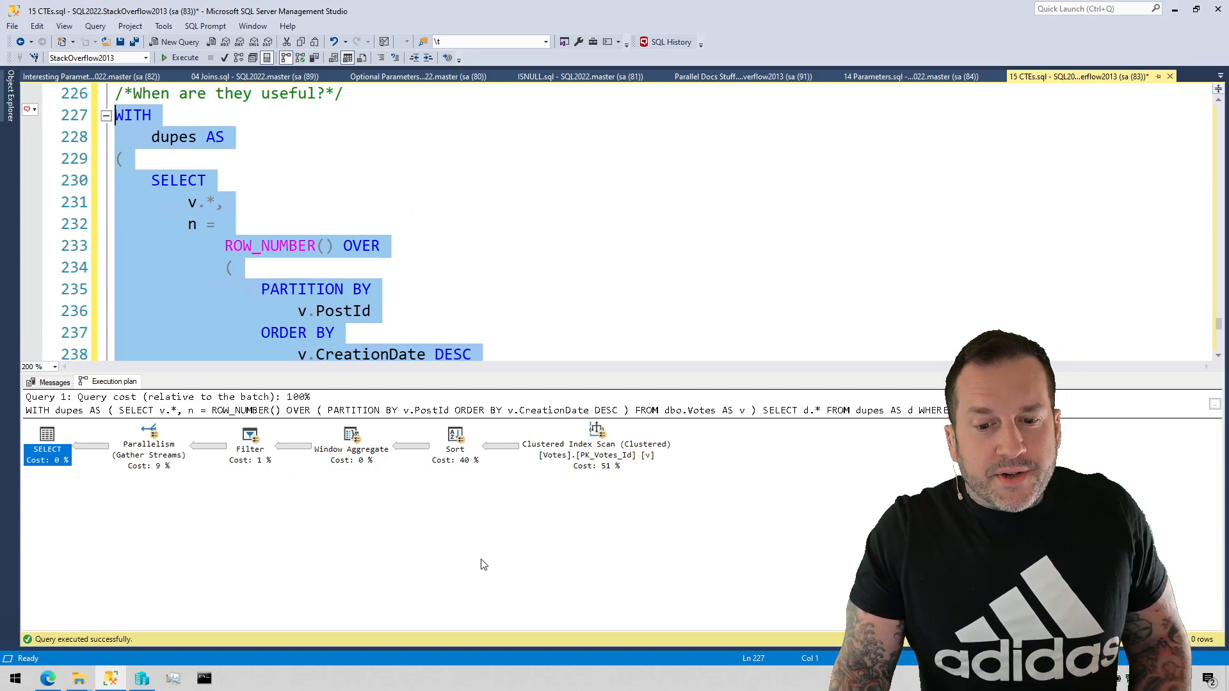